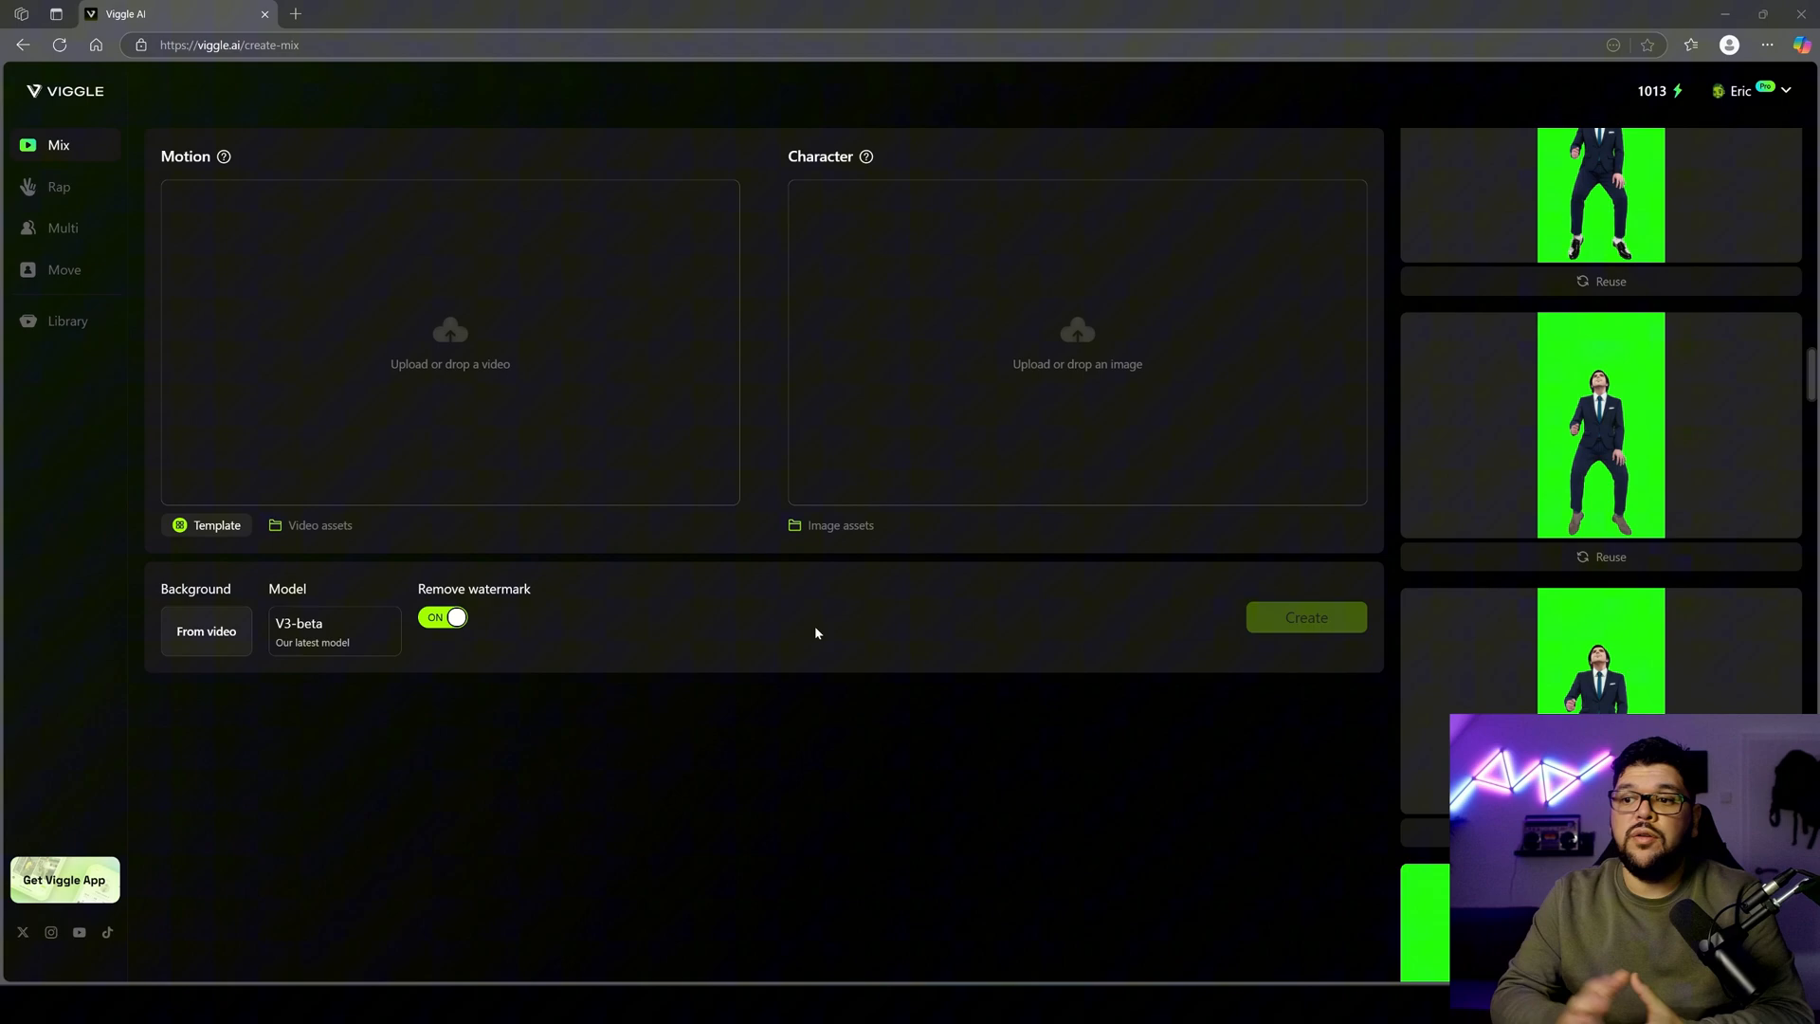
pyautogui.moveTo(427, 360)
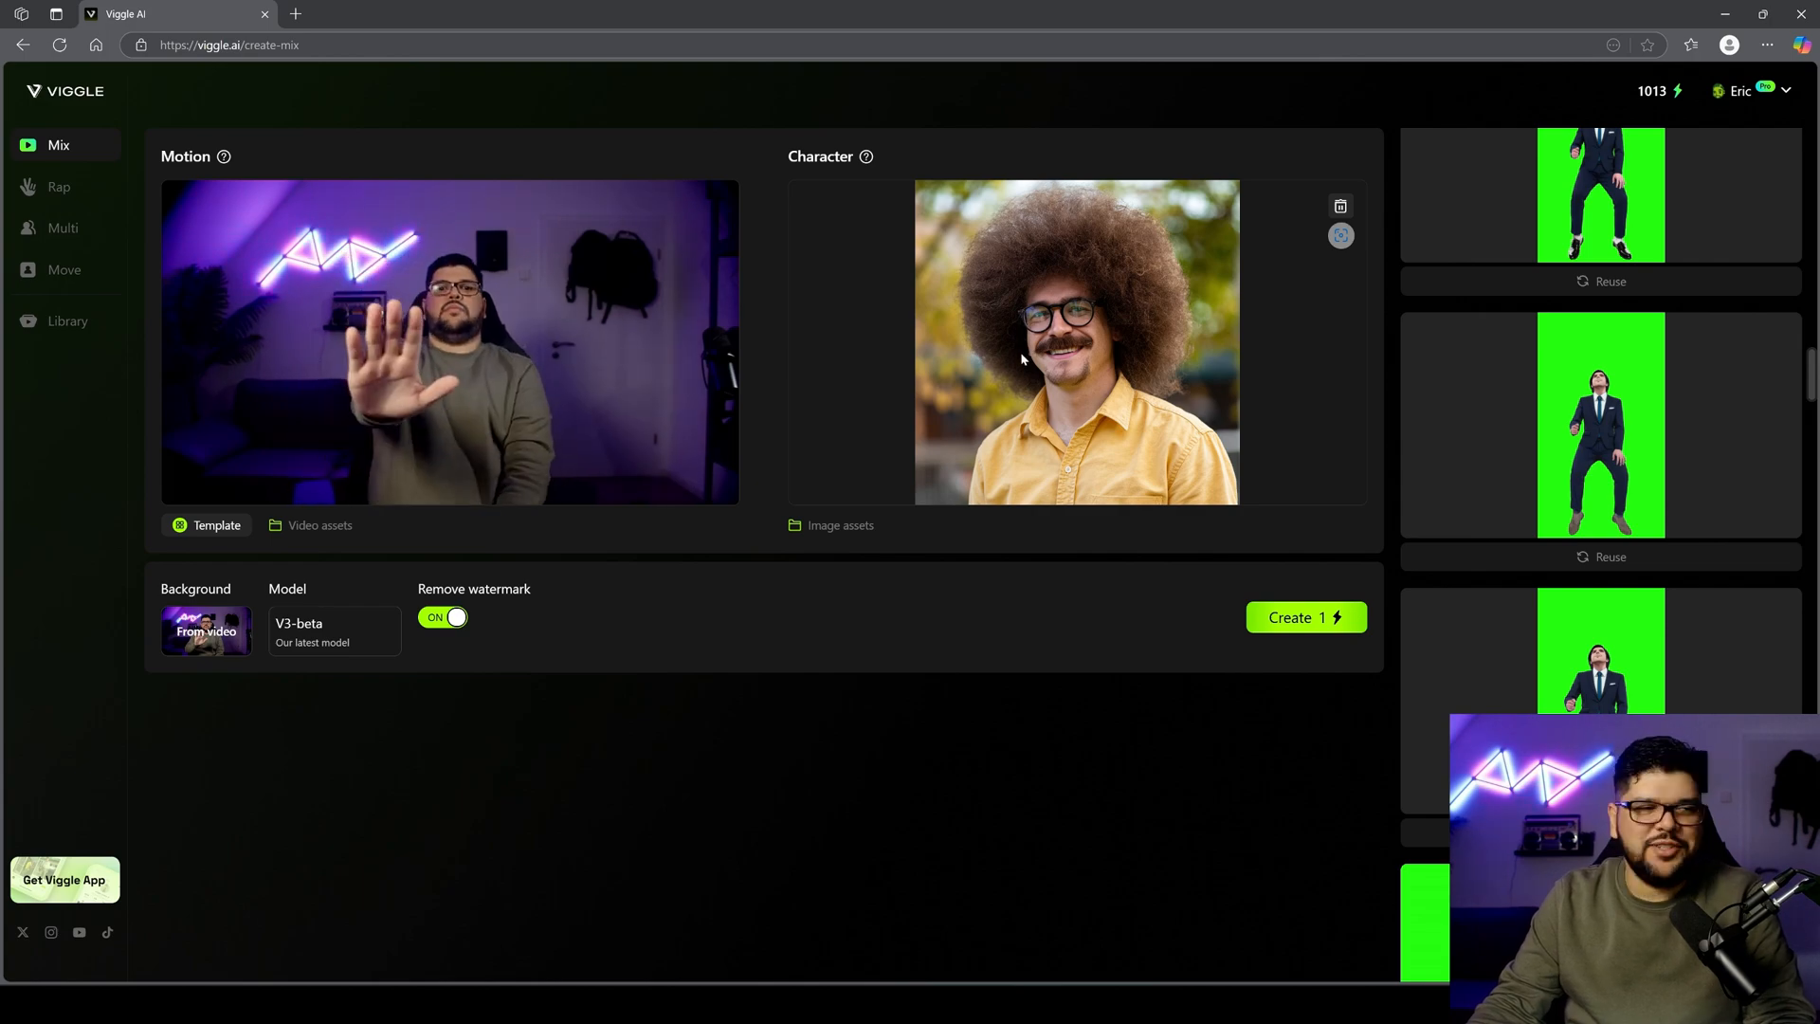
pyautogui.moveTo(26, 631)
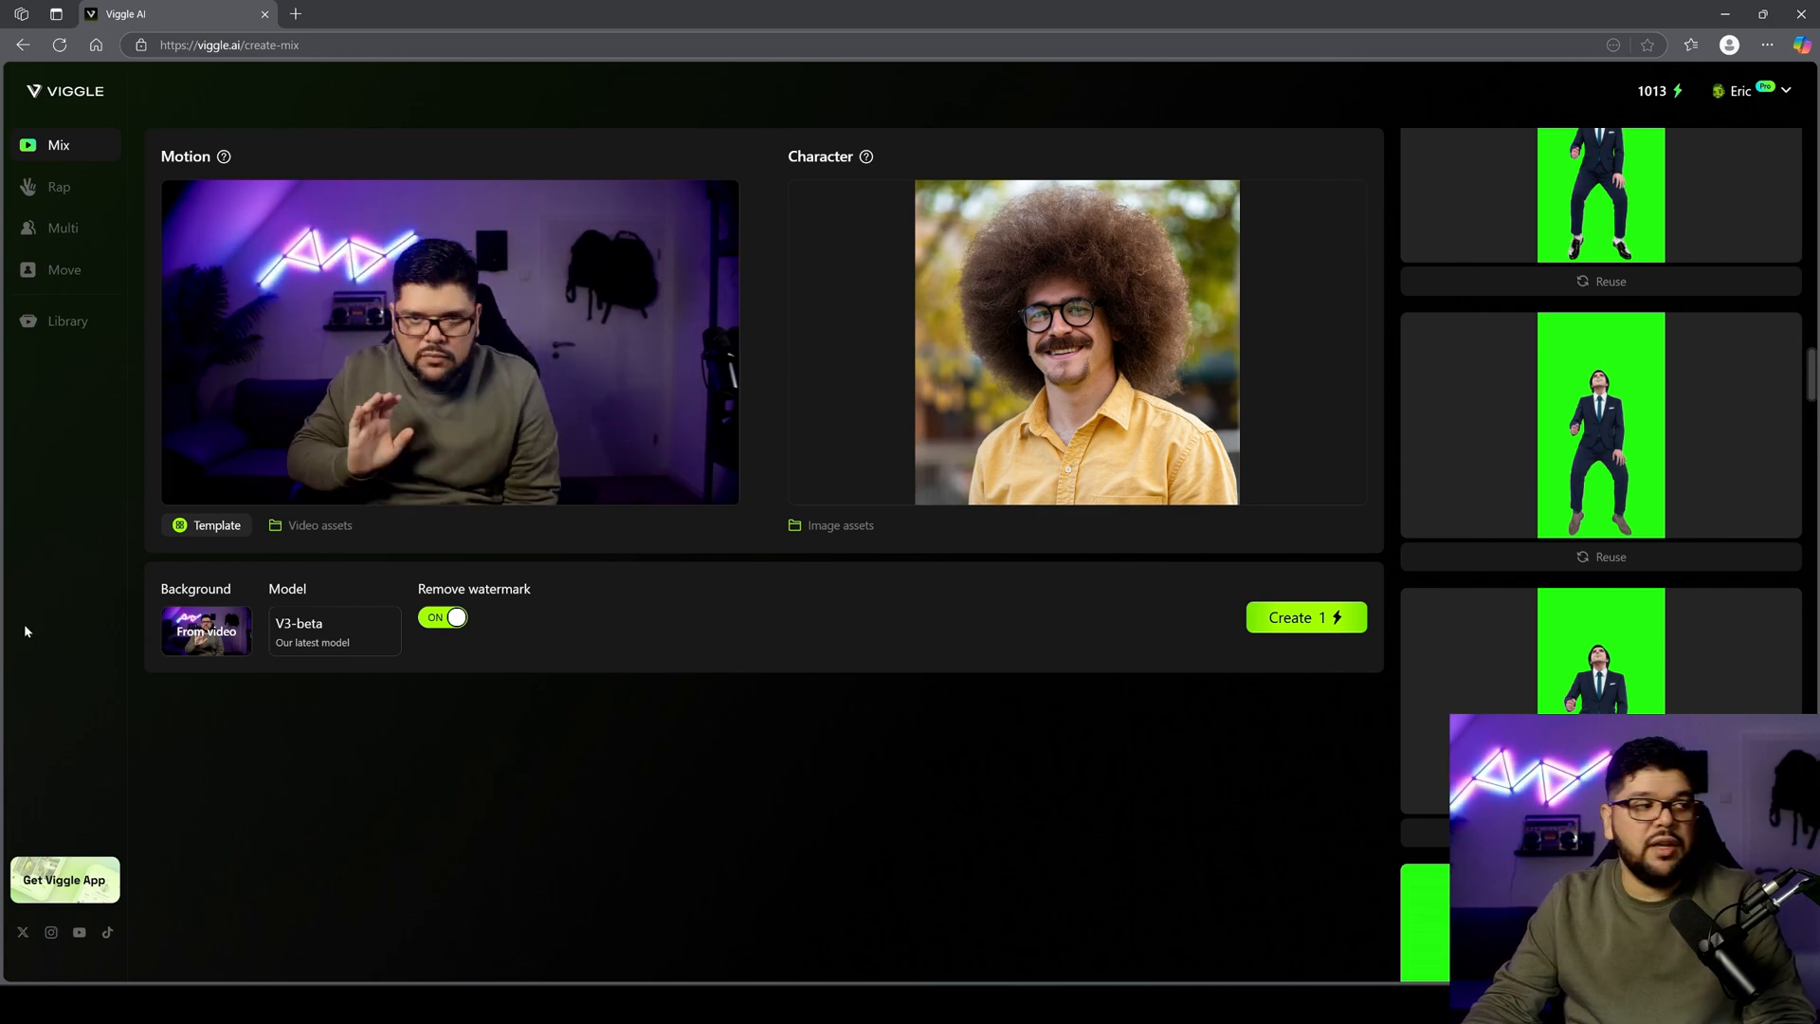
# Create the Viggle mix from the webcam motion clip and the afro-haired man's photo
pyautogui.click(205, 631)
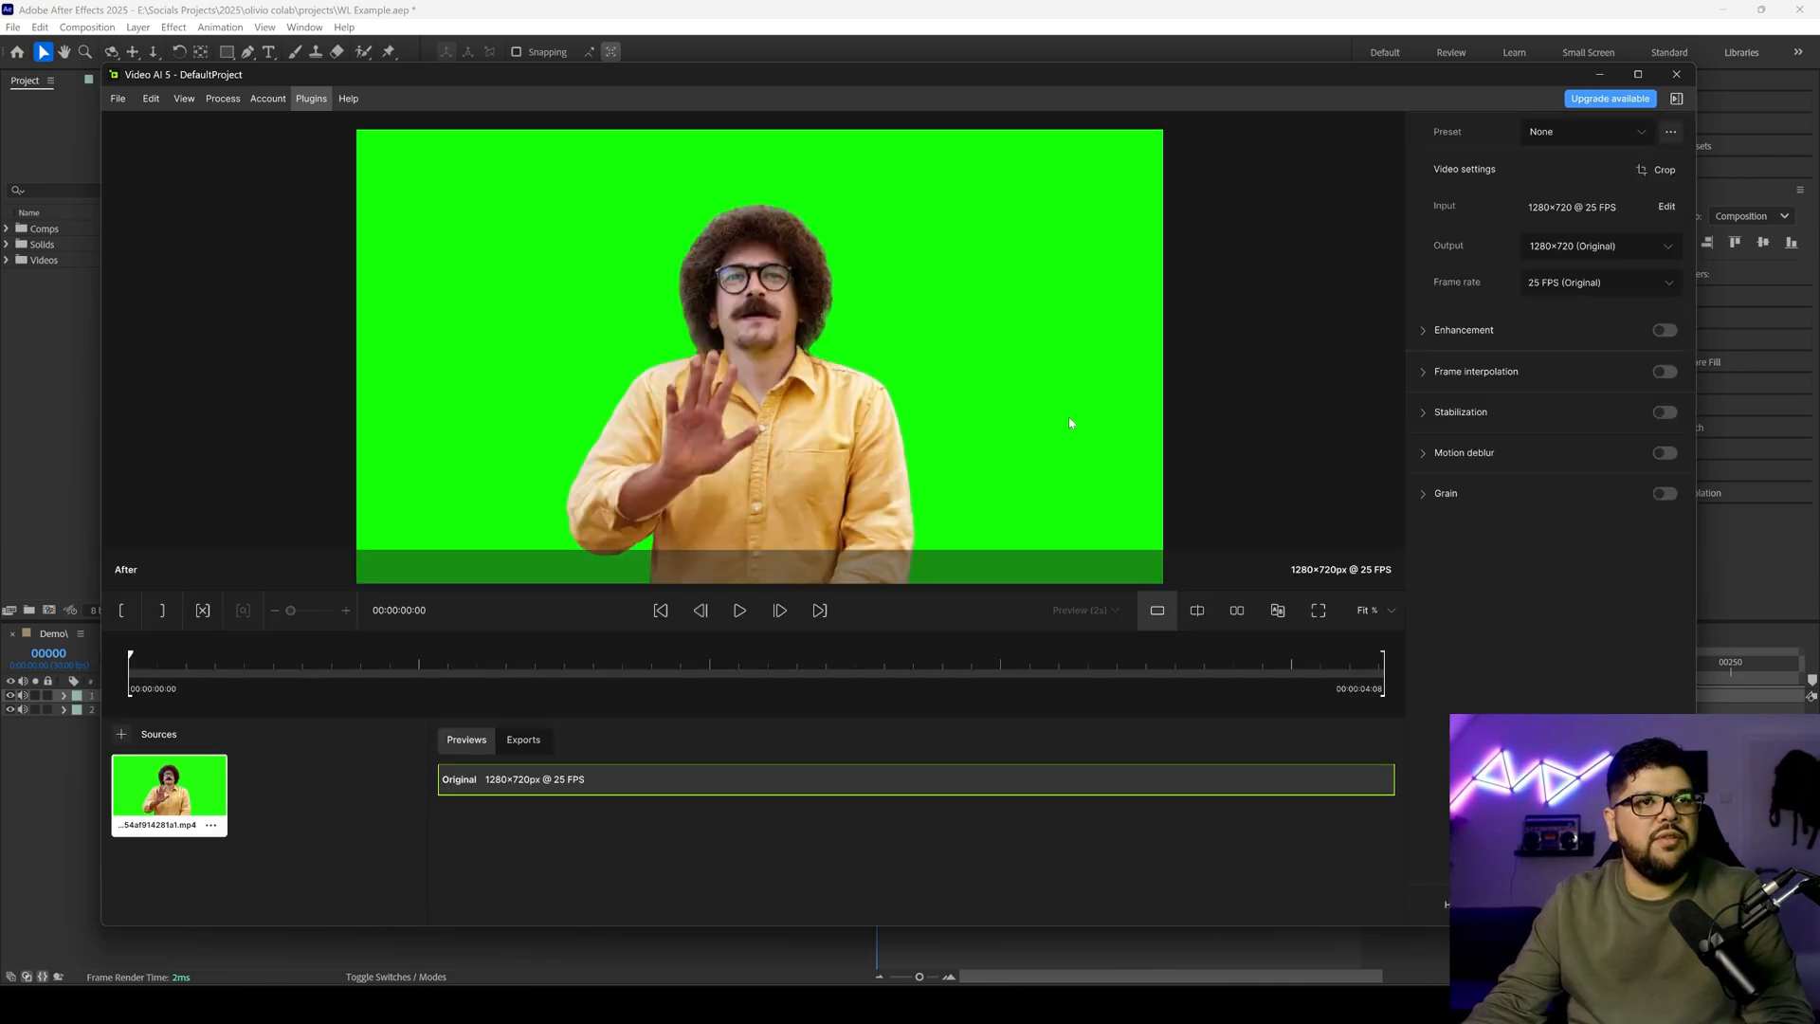
pyautogui.moveTo(1477, 371)
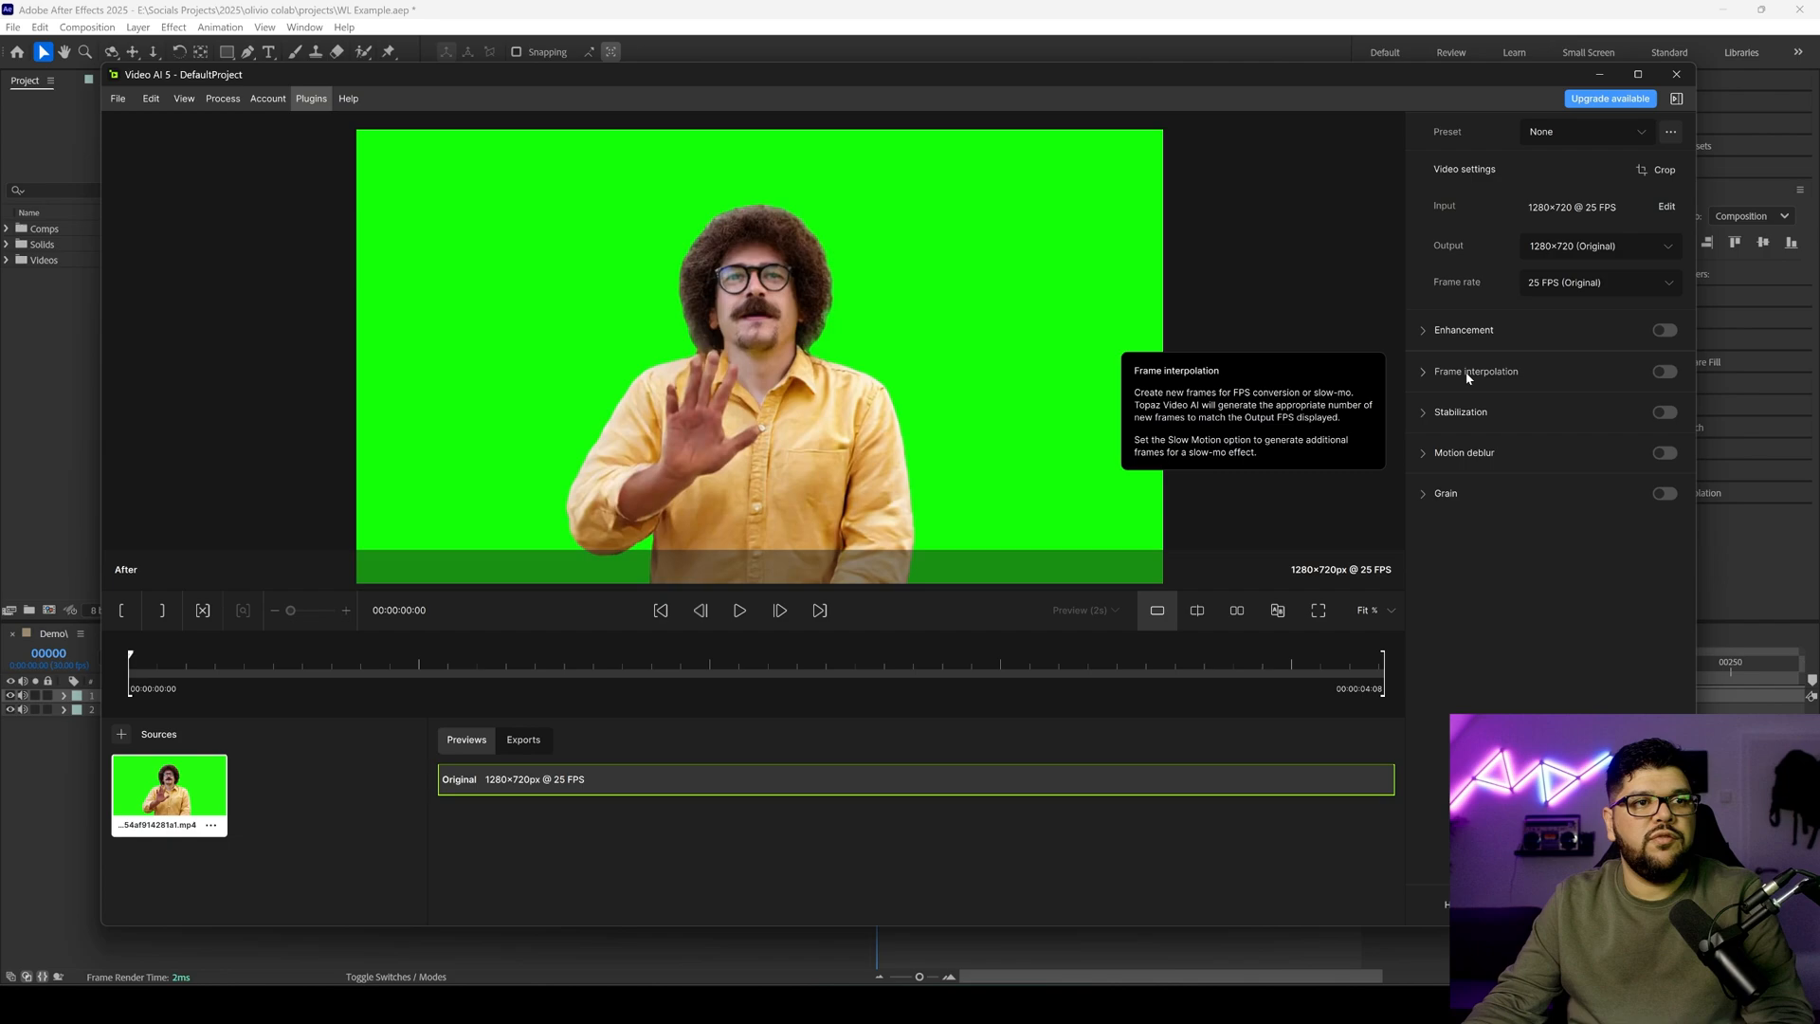
# Enable Topaz frame interpolation at 4x slow motion with Apollo and adjust sensitivity
pyautogui.click(1662, 370)
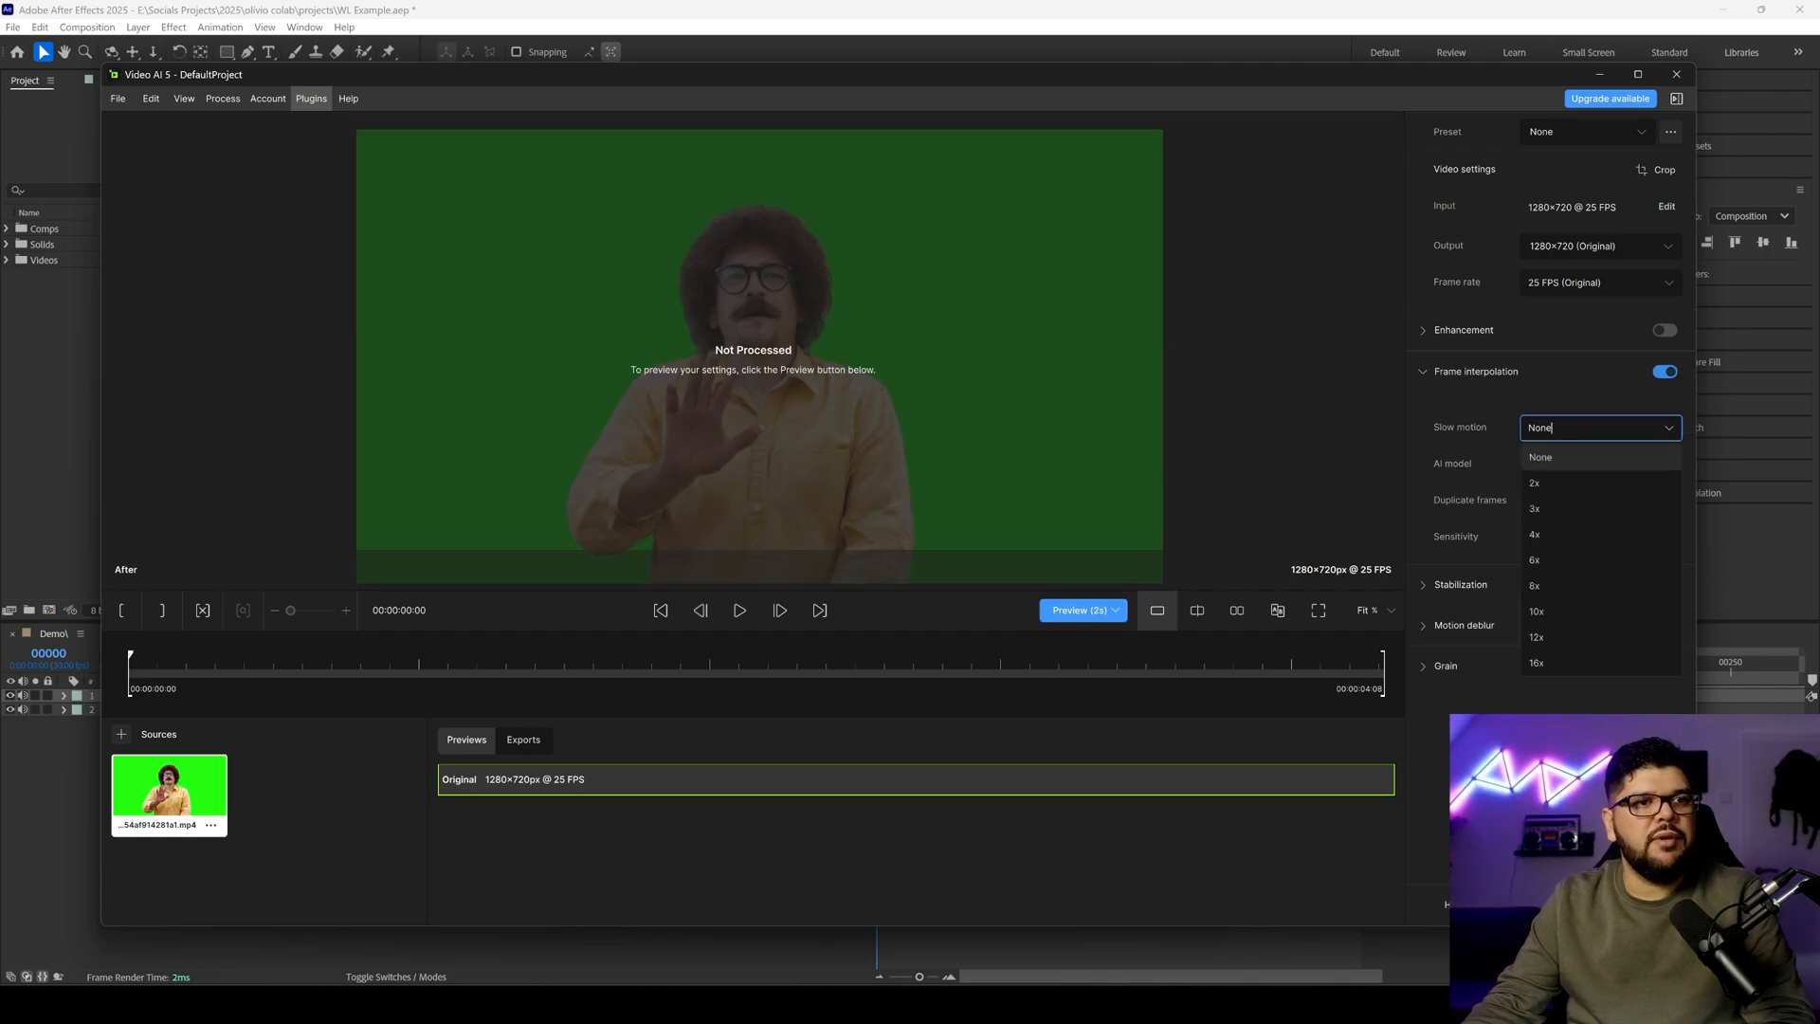
pyautogui.click(1535, 534)
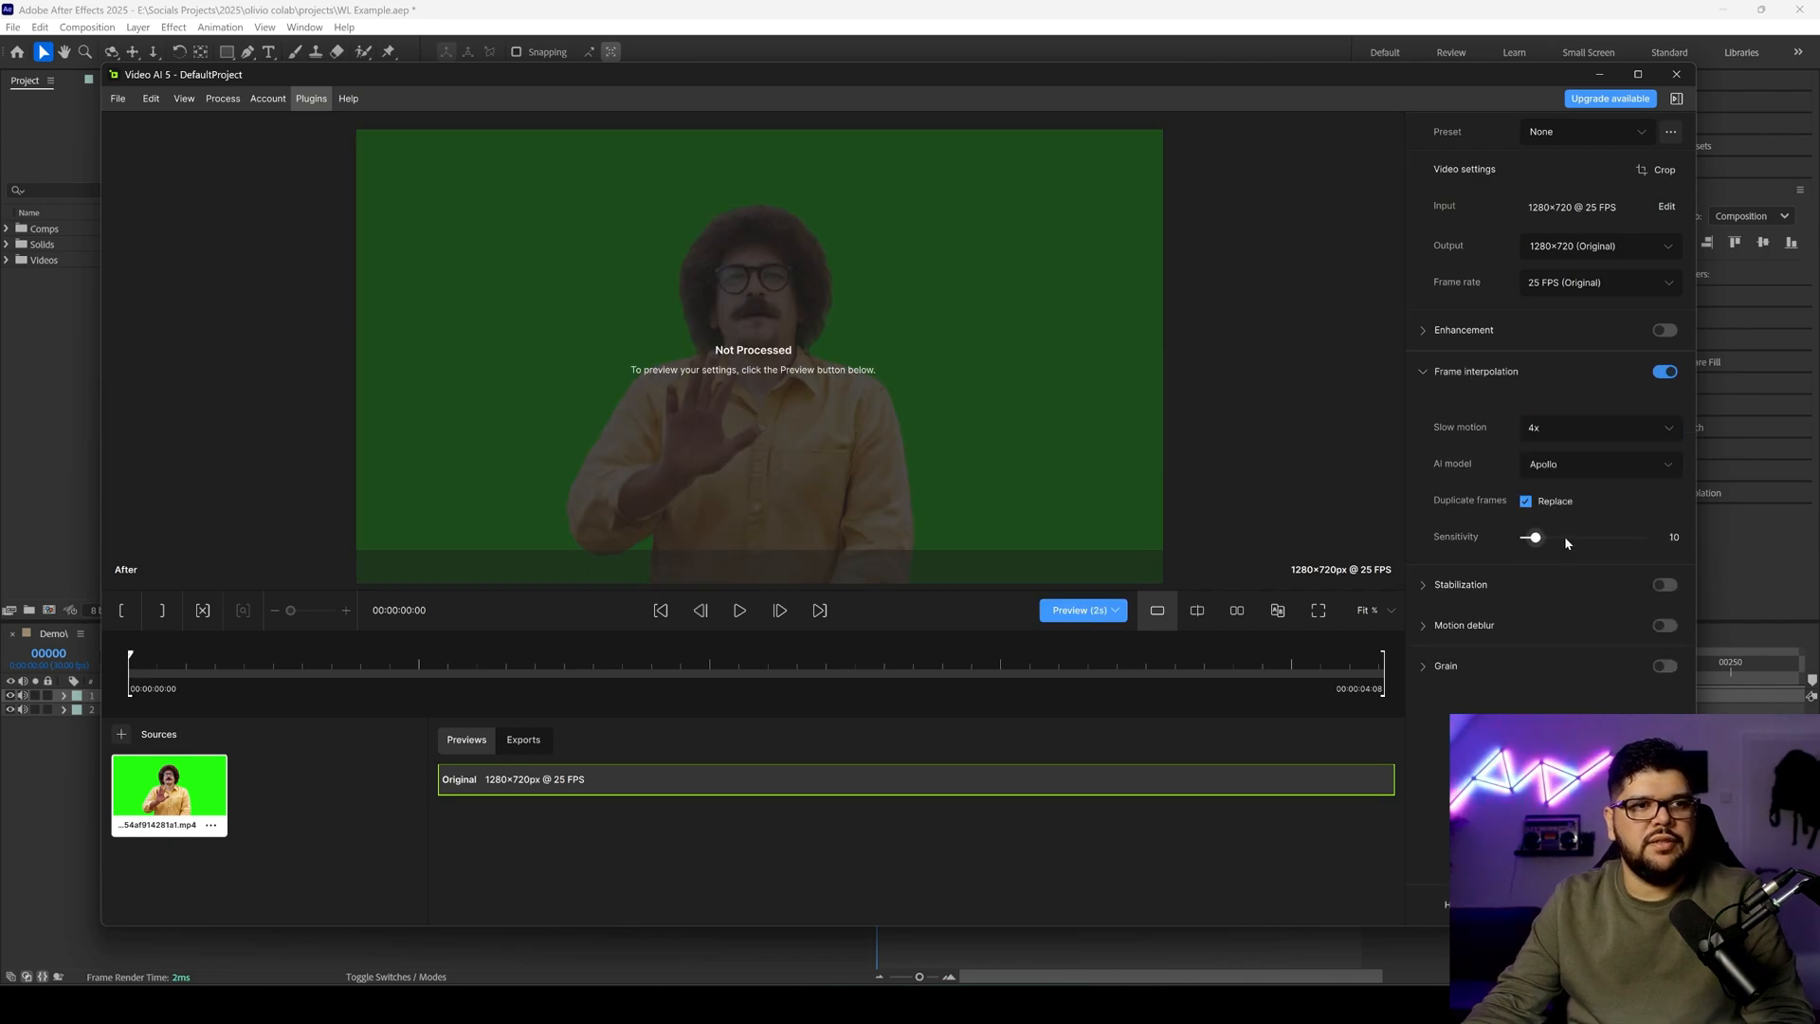
pyautogui.moveTo(1535, 536); pyautogui.dragTo(1532, 536)
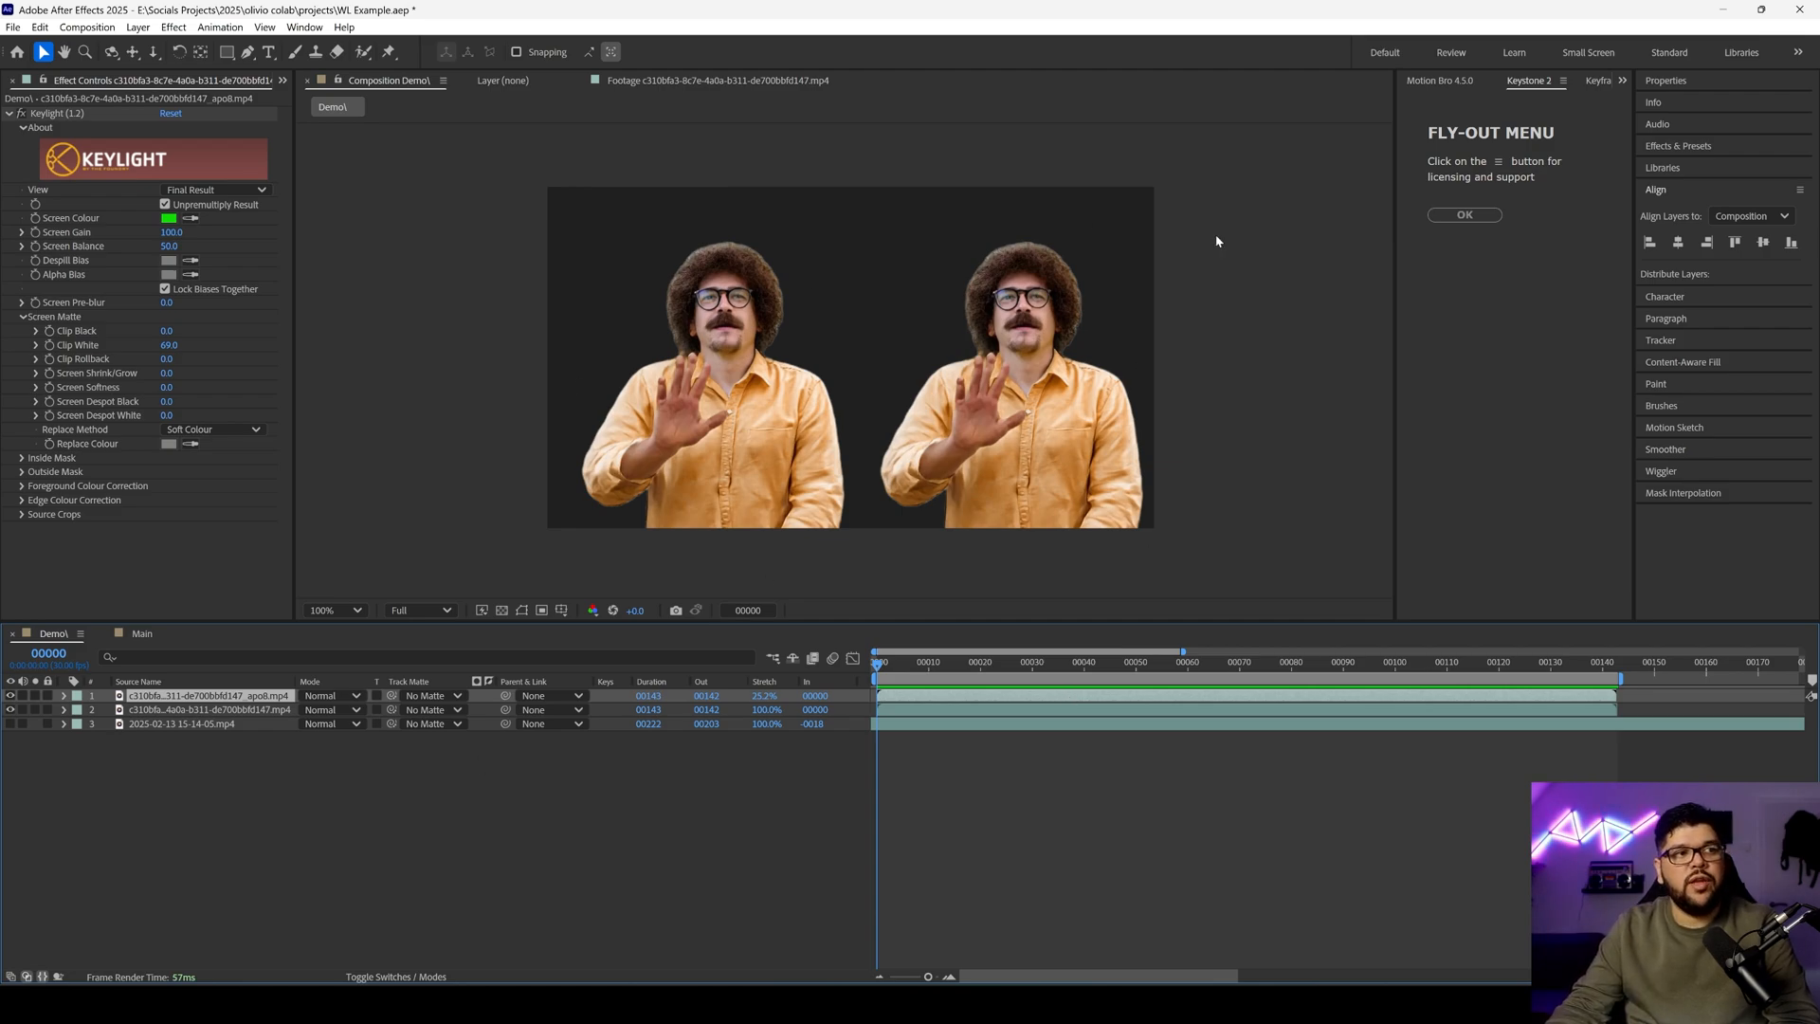
# Jump between frames to compare the keyed original and slow-motion character clips
pyautogui.click(1053, 662)
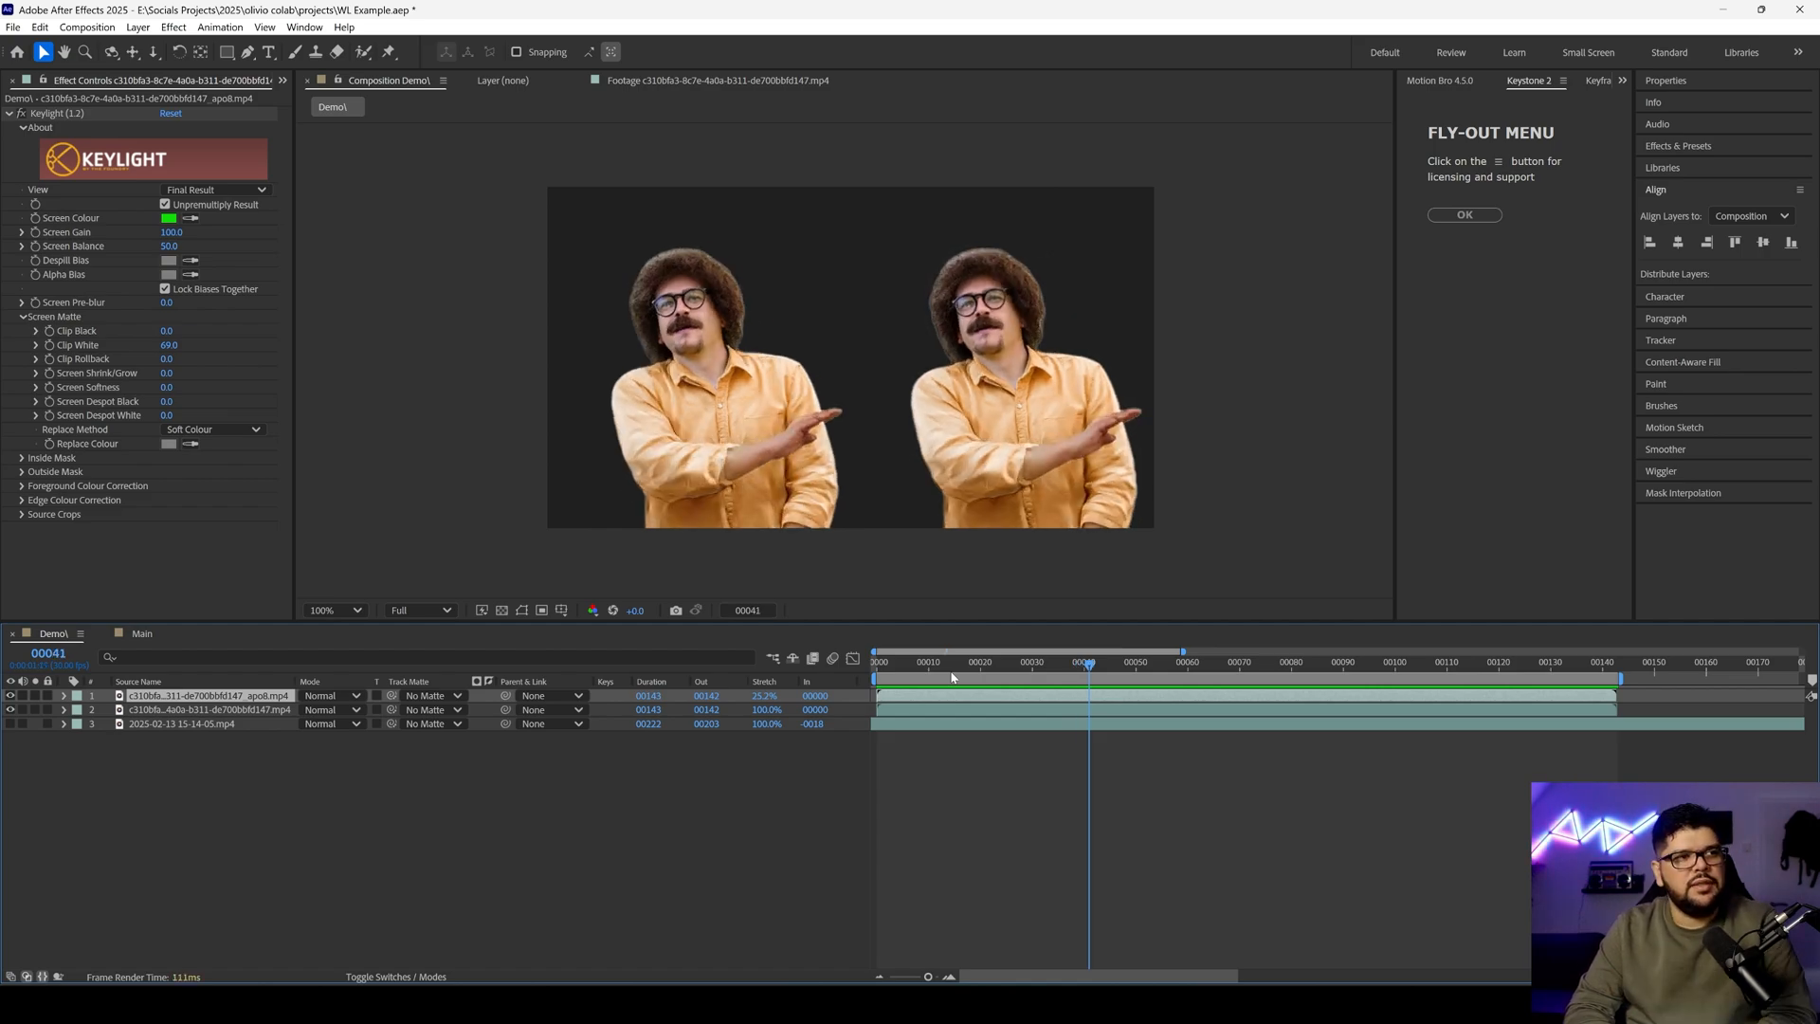
pyautogui.click(1317, 662)
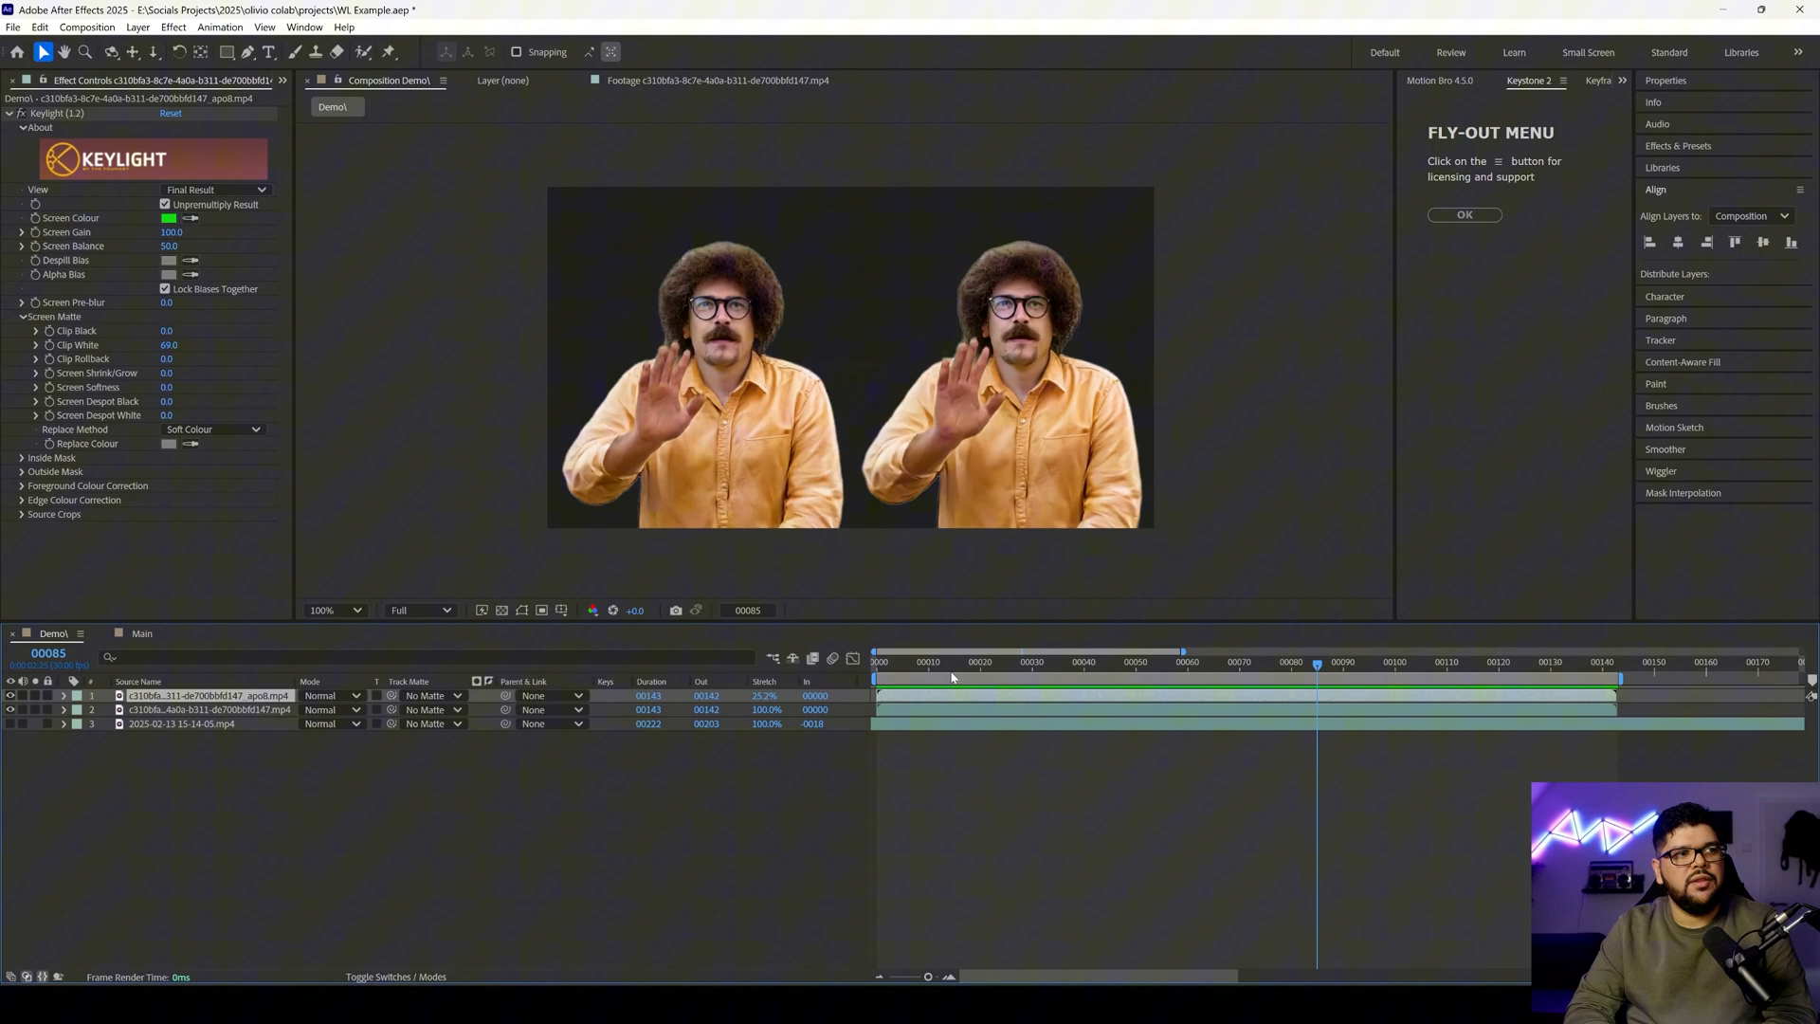
pyautogui.click(1355, 662)
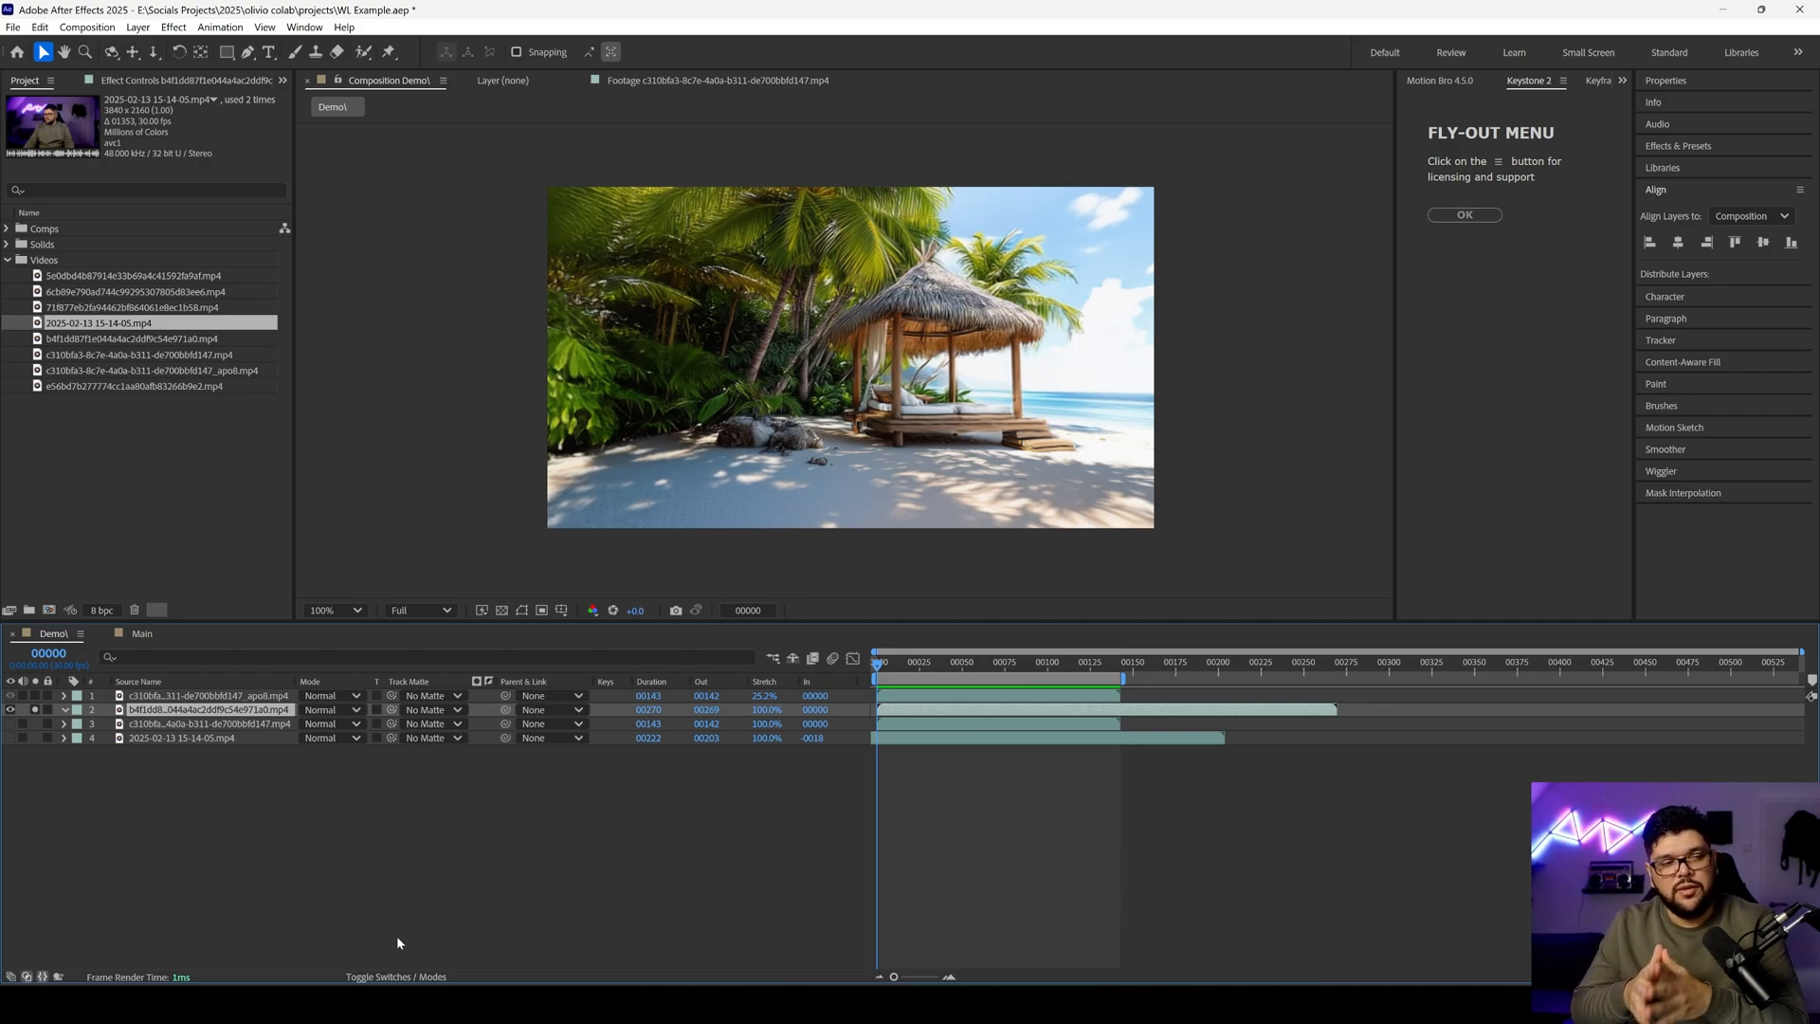
# Preview early and later frames of the keyed character over the beach footage
pyautogui.click(915, 661)
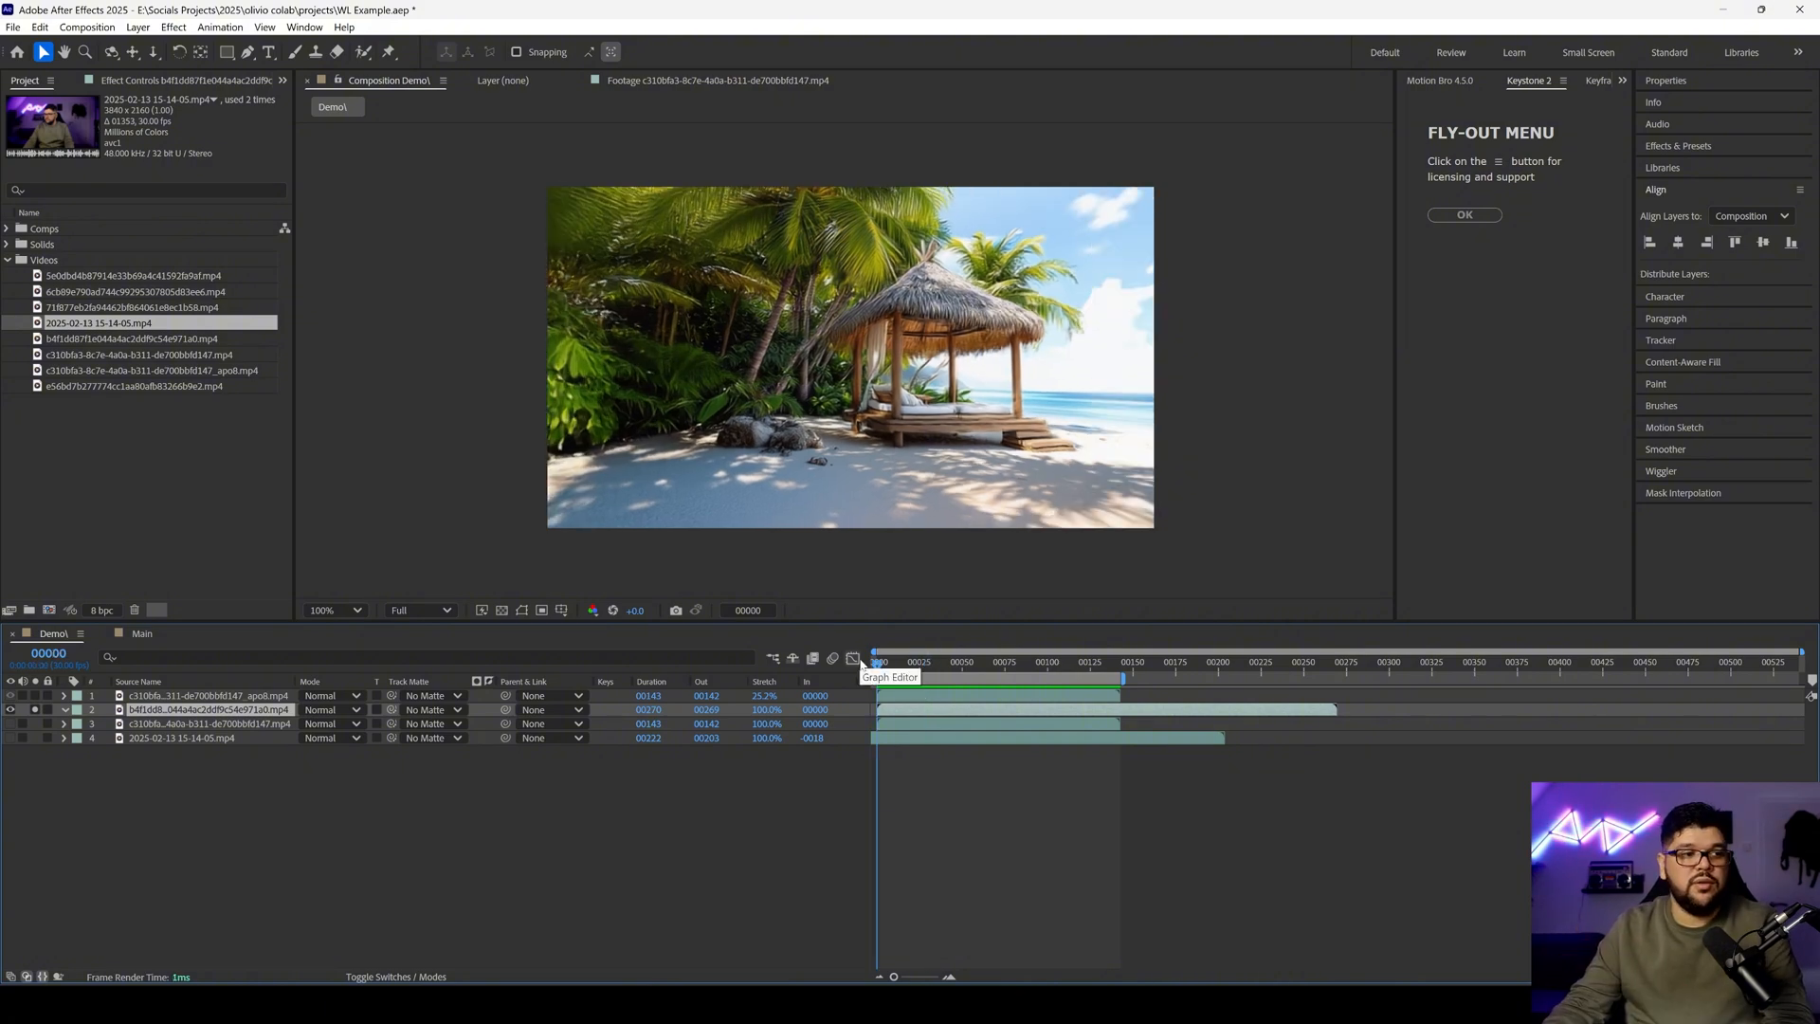
pyautogui.click(1055, 661)
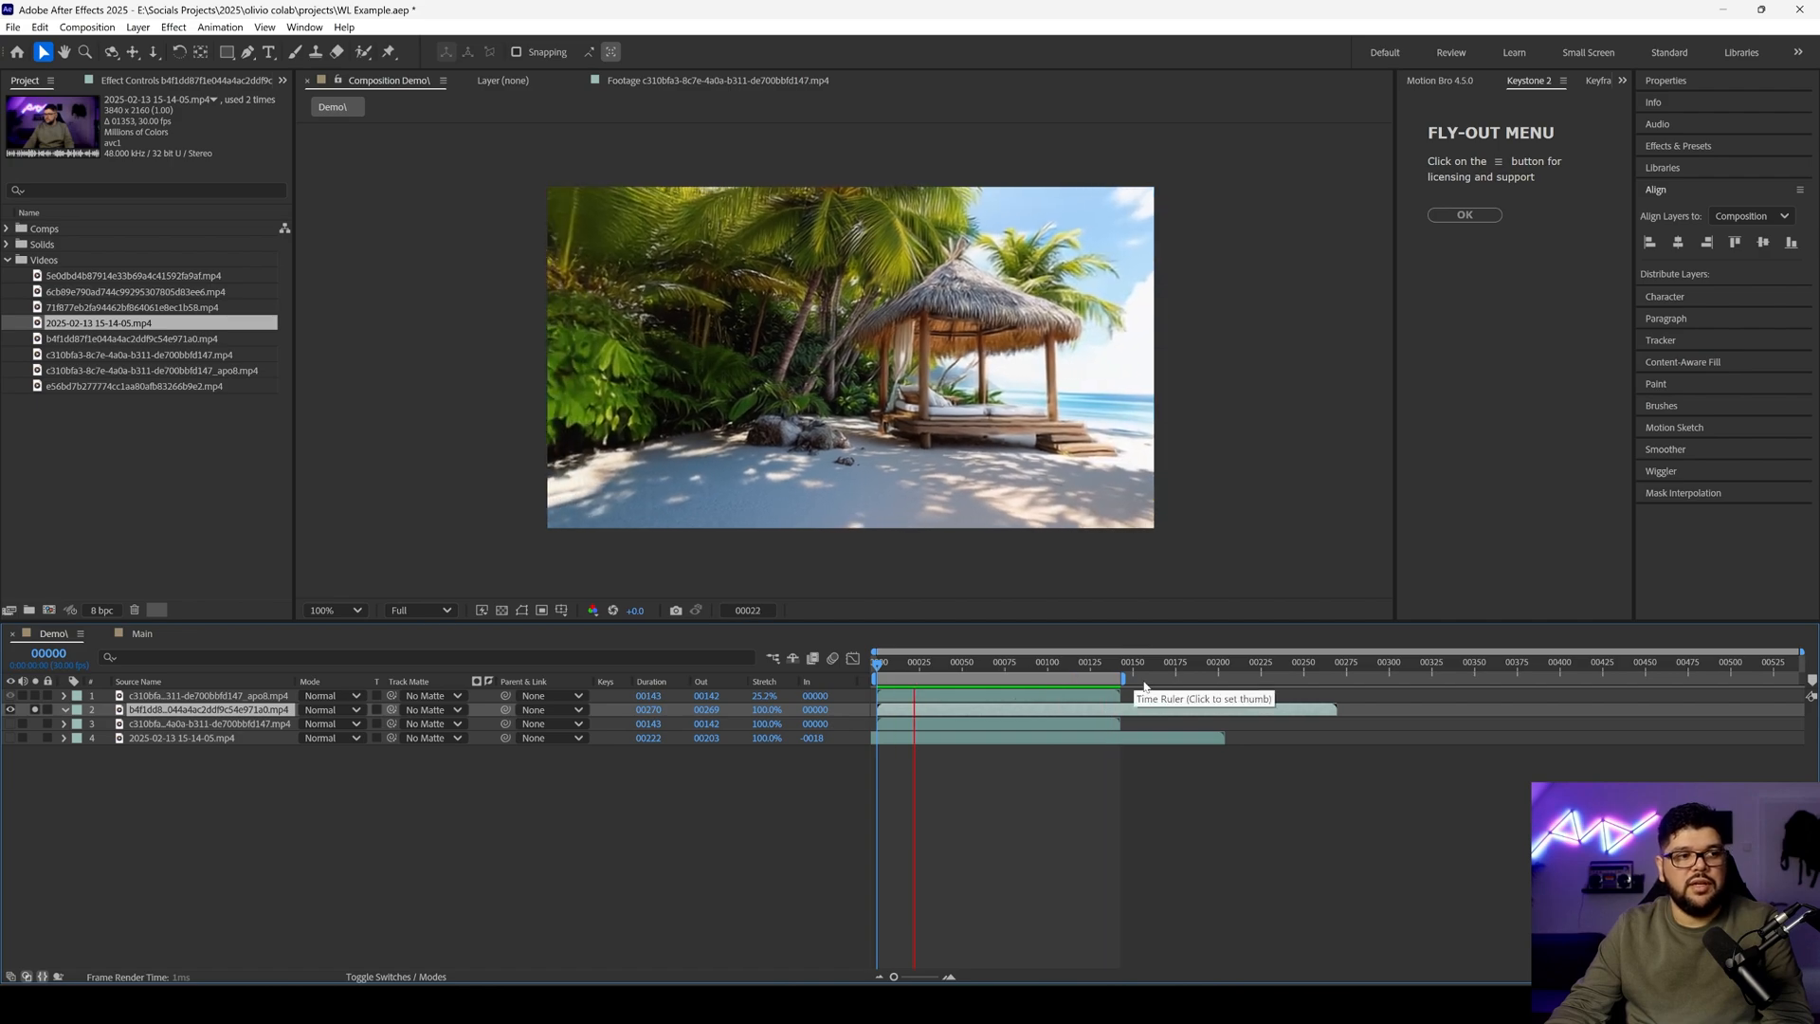
pyautogui.click(901, 661)
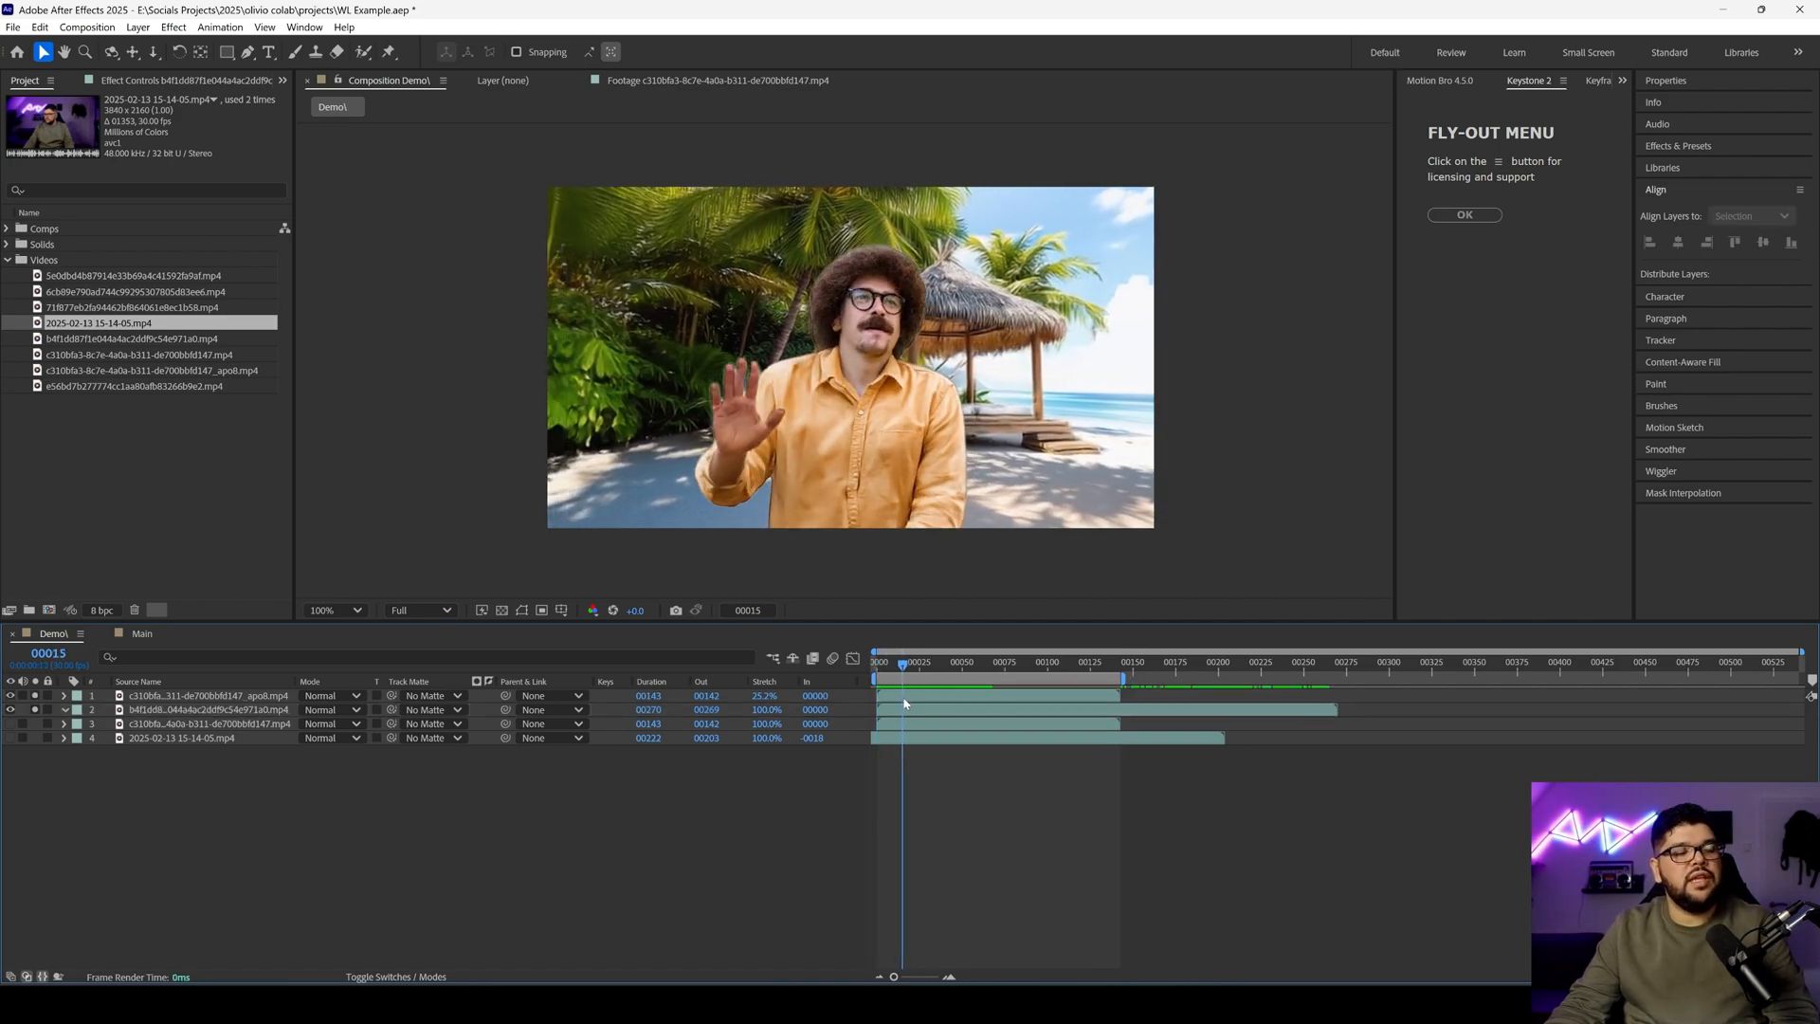
pyautogui.click(993, 661)
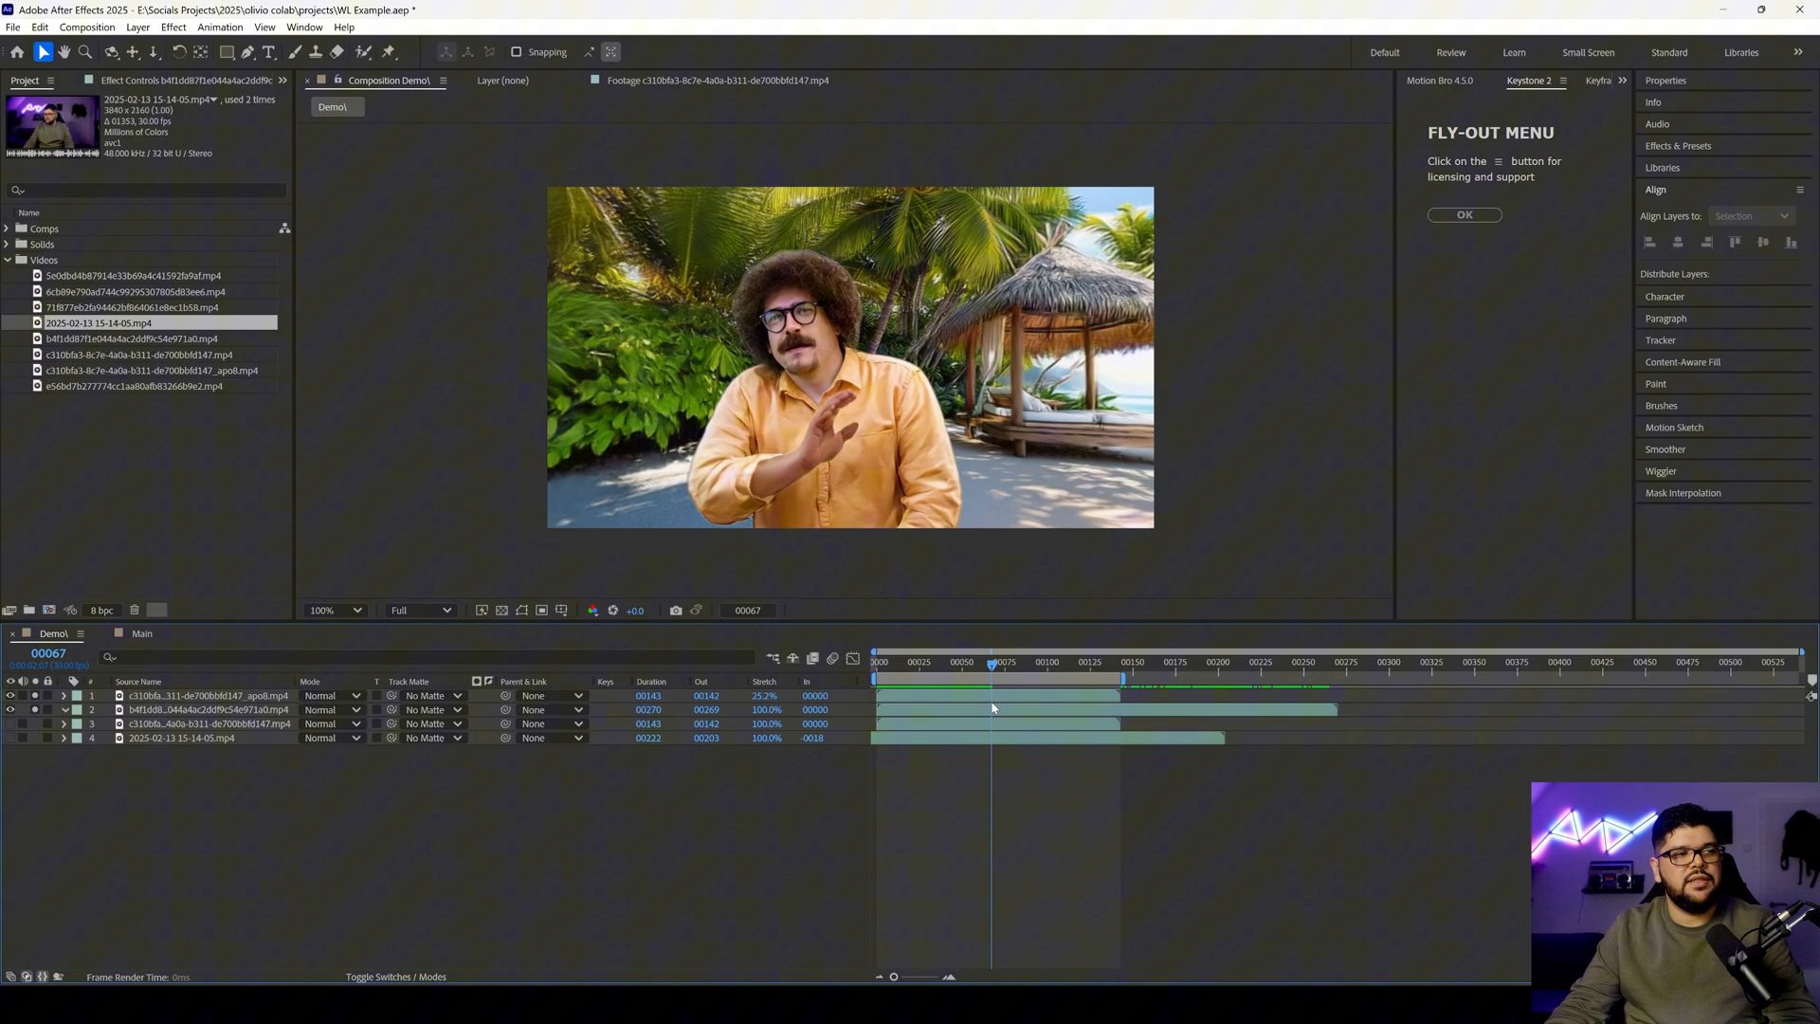
# Enable Time Remapping on the background layer and drag its keyframes earlier
pyautogui.rightClick(993, 709)
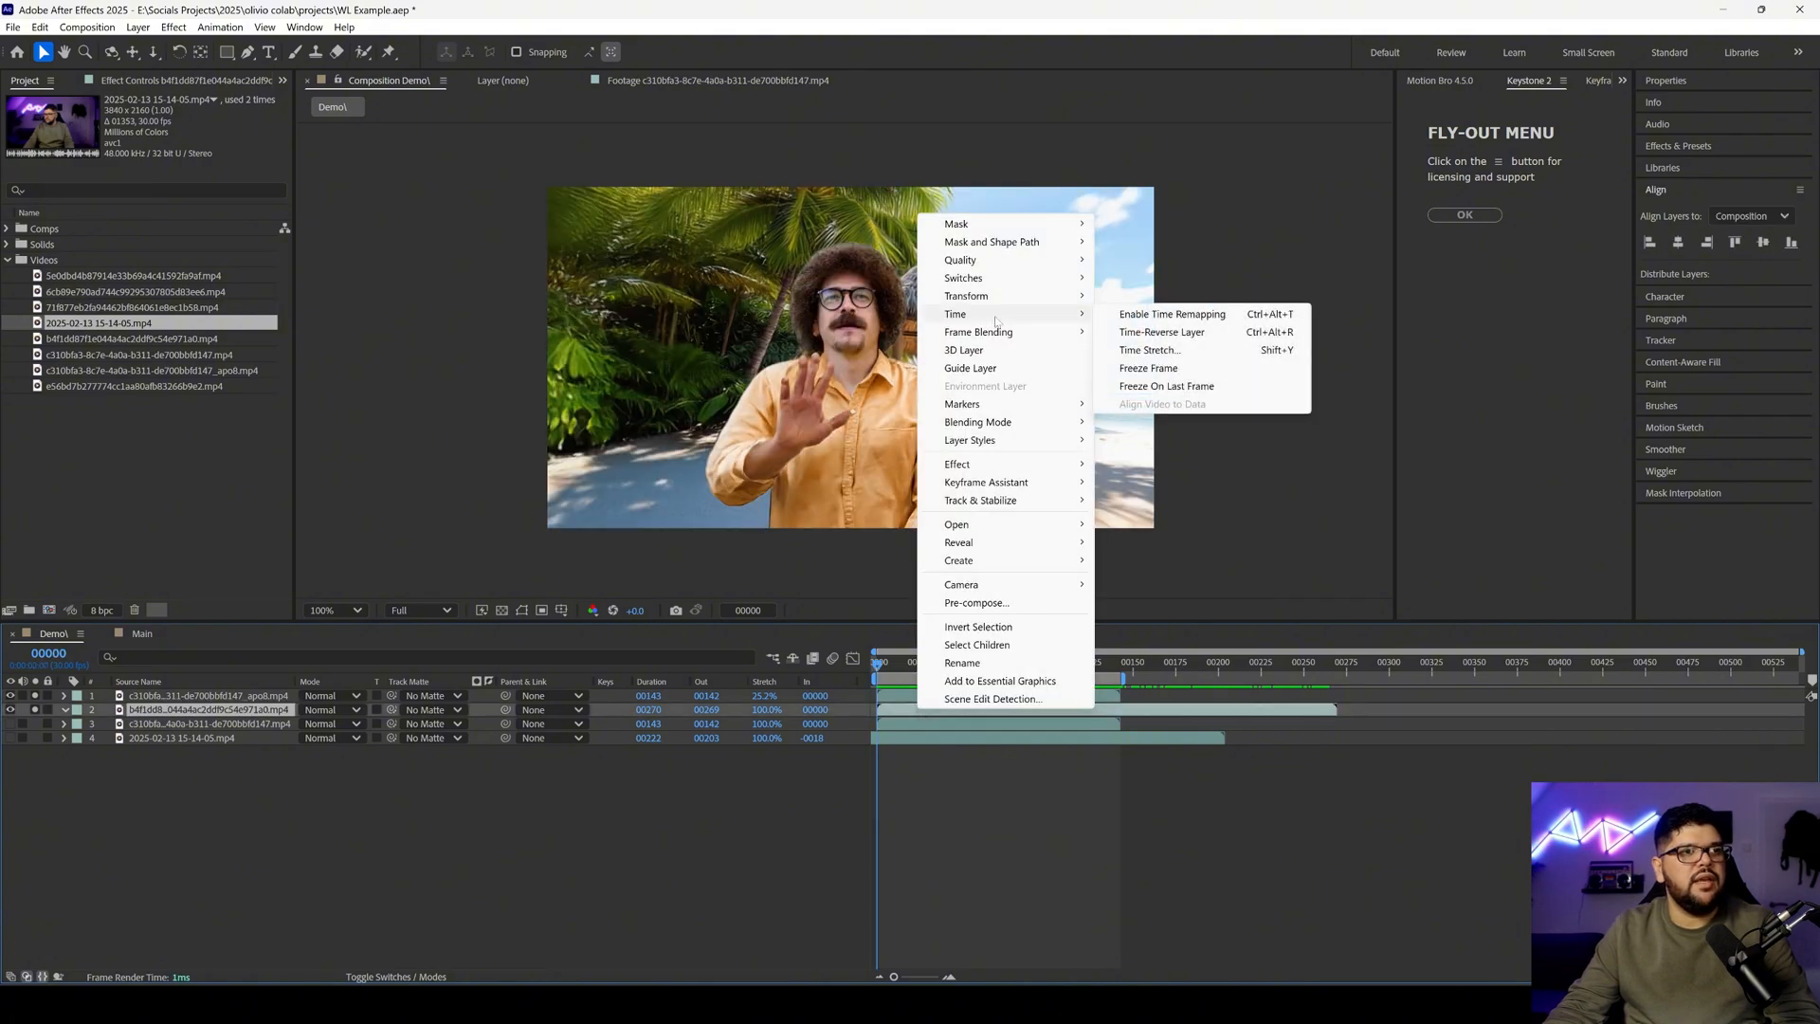
pyautogui.click(1172, 313)
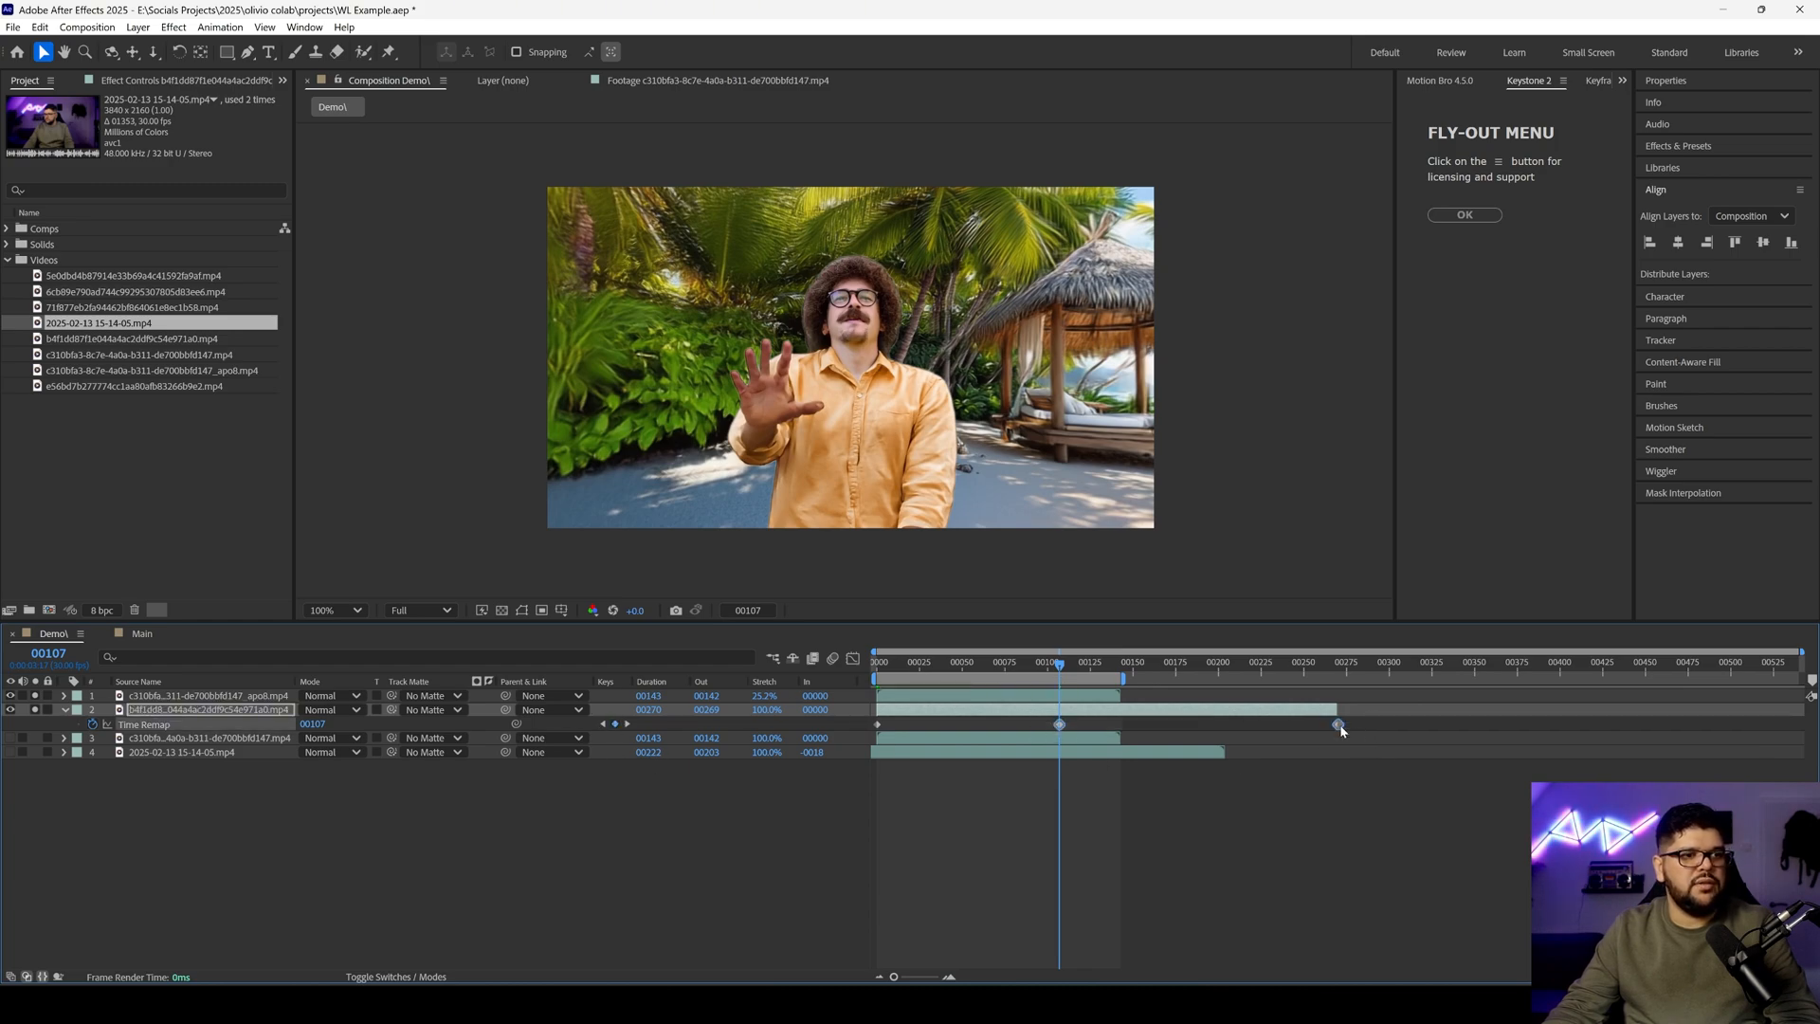
pyautogui.moveTo(1341, 723); pyautogui.dragTo(1215, 723)
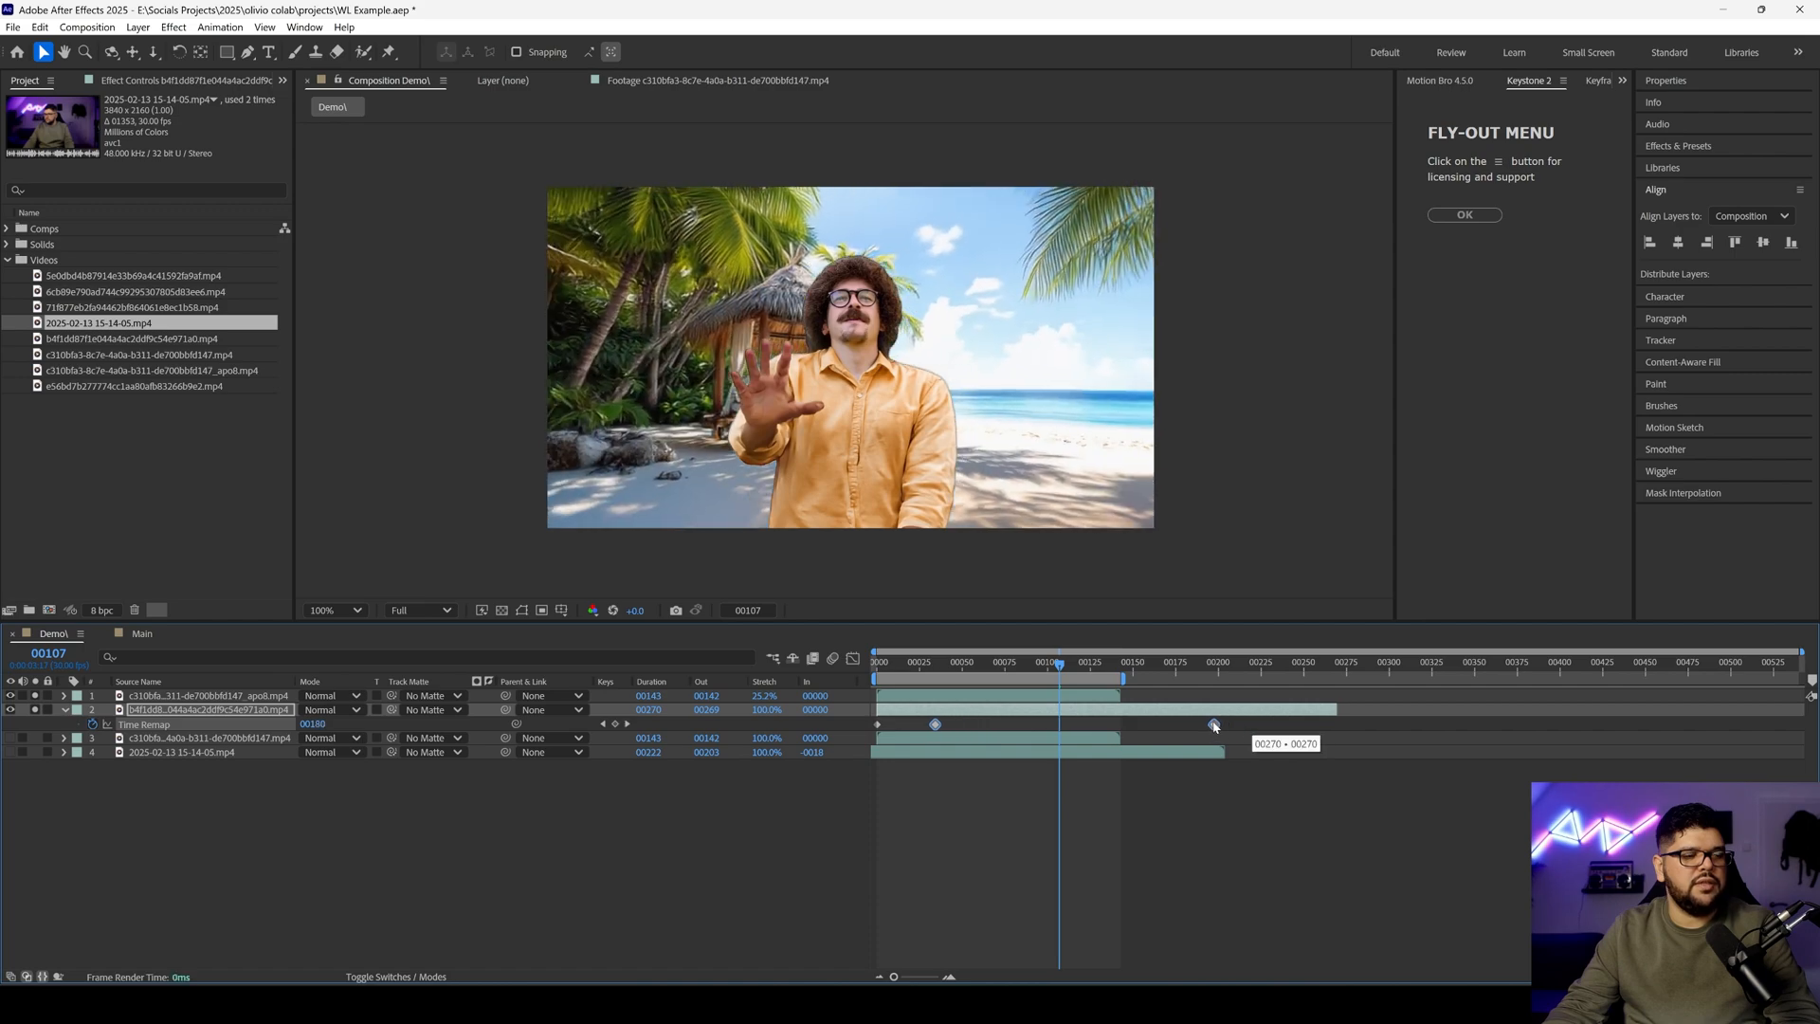
pyautogui.moveTo(1213, 723); pyautogui.dragTo(1158, 729)
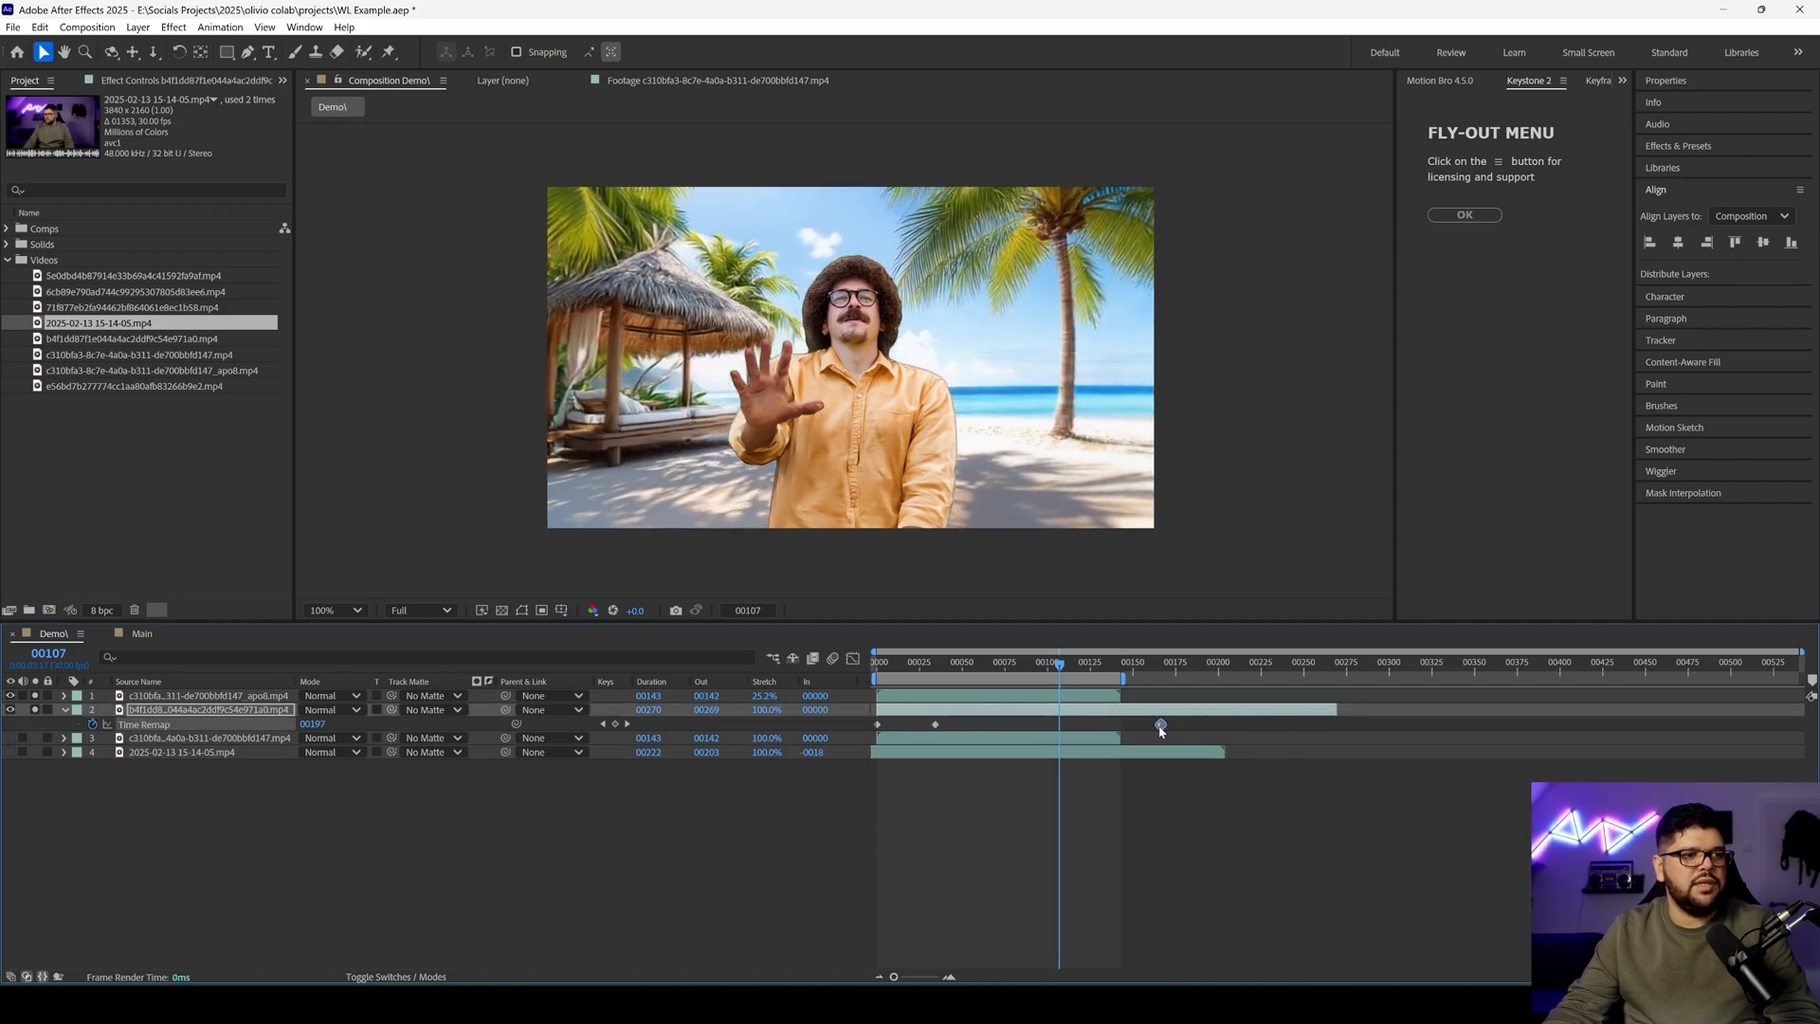
pyautogui.moveTo(1160, 724); pyautogui.dragTo(1060, 724)
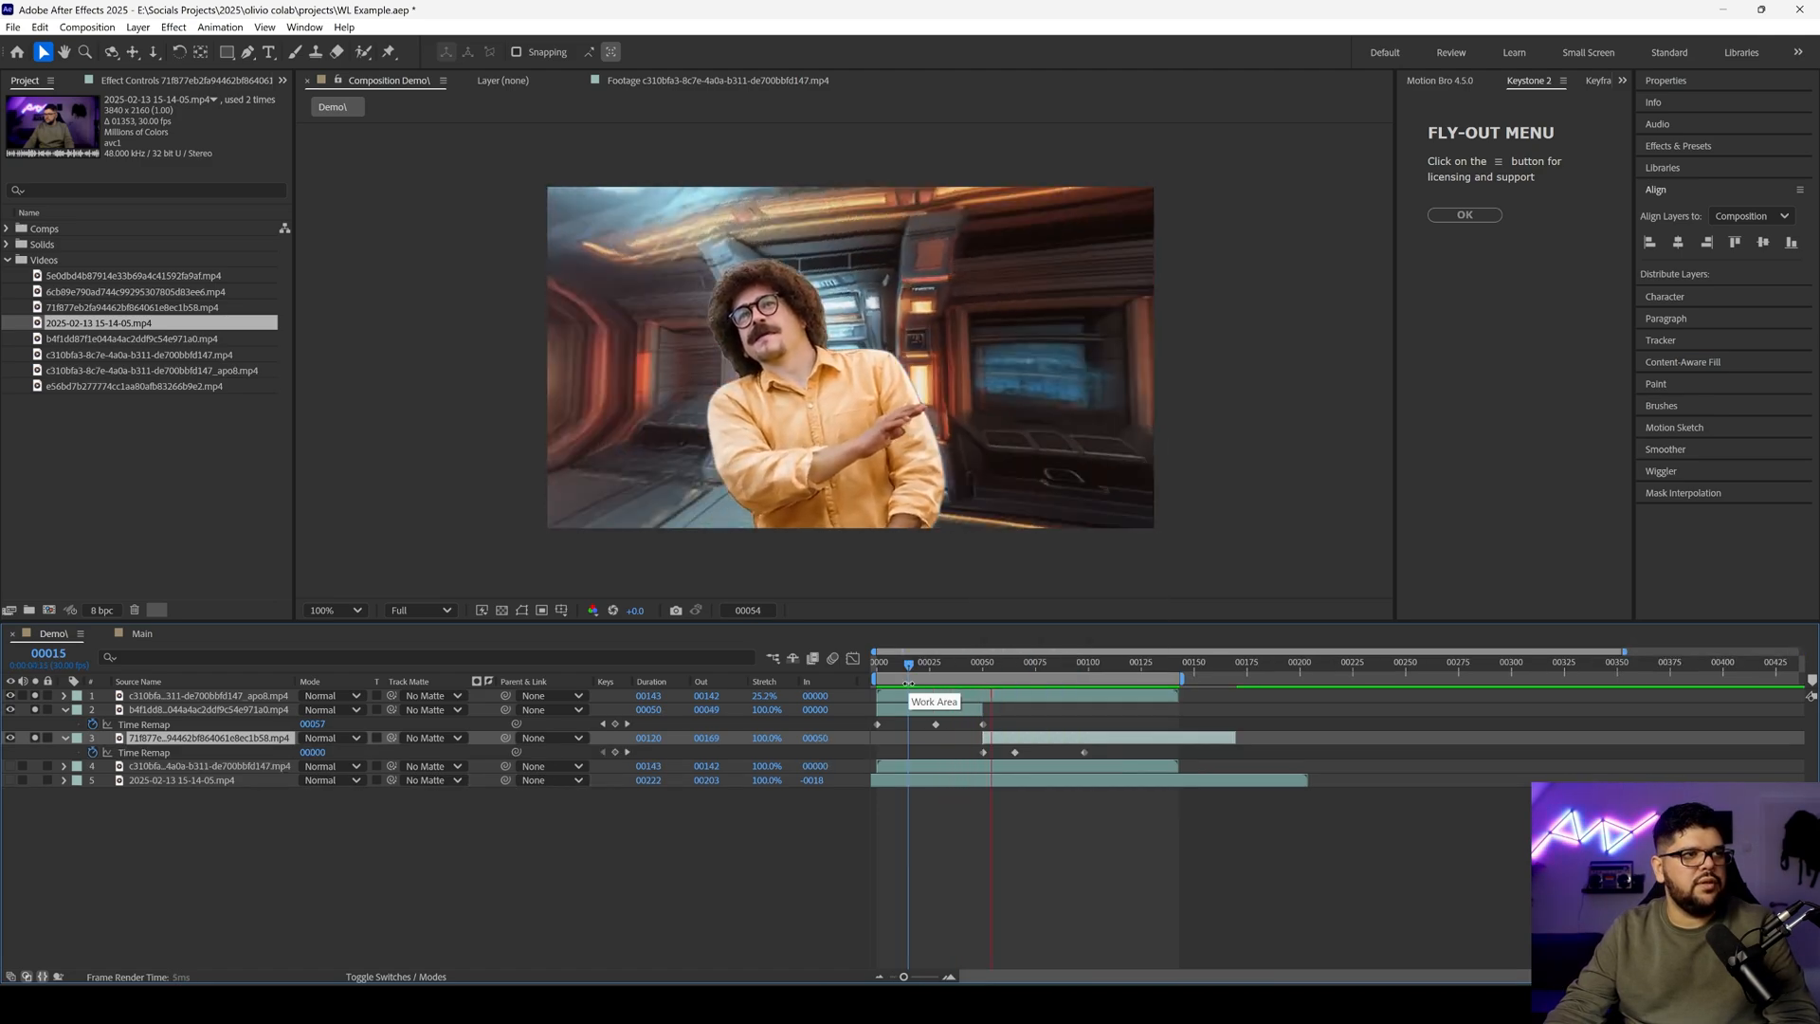
# Move the corridor clip's time-remap keyframes and scrub to check the retimed composite
pyautogui.moveTo(909, 653); pyautogui.dragTo(1115, 654)
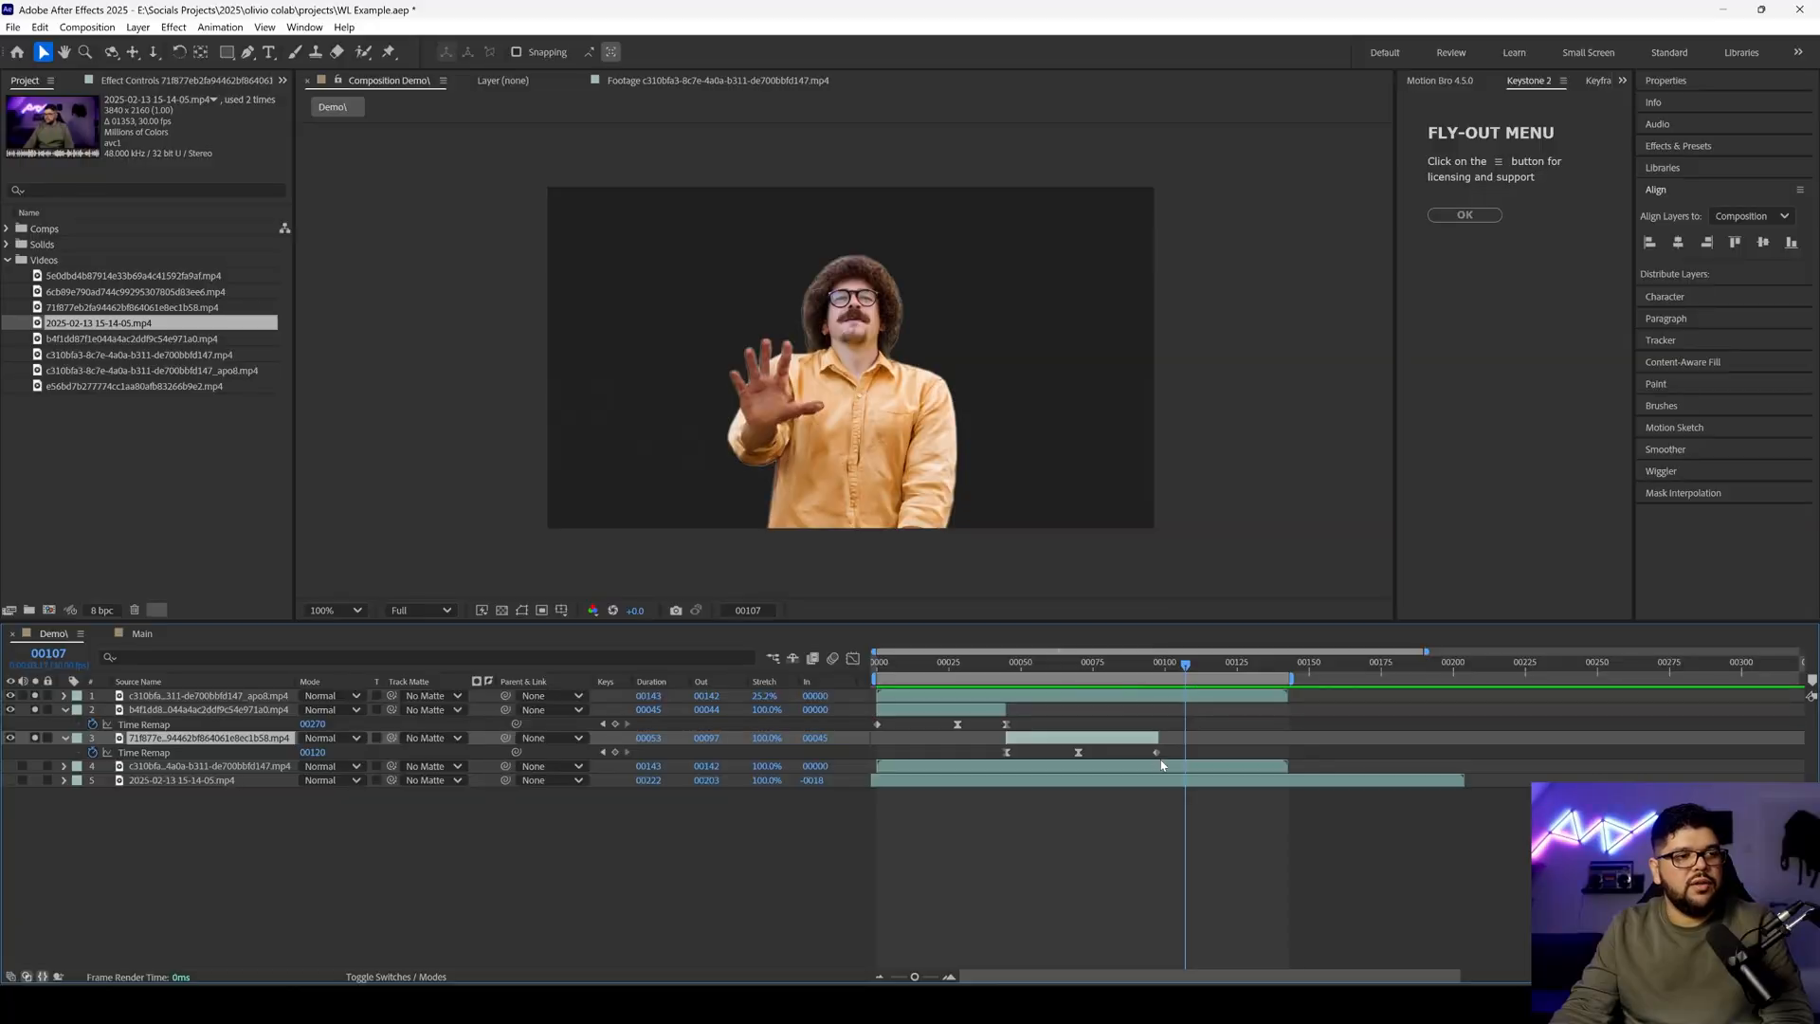
pyautogui.moveTo(1184, 661); pyautogui.dragTo(1157, 661)
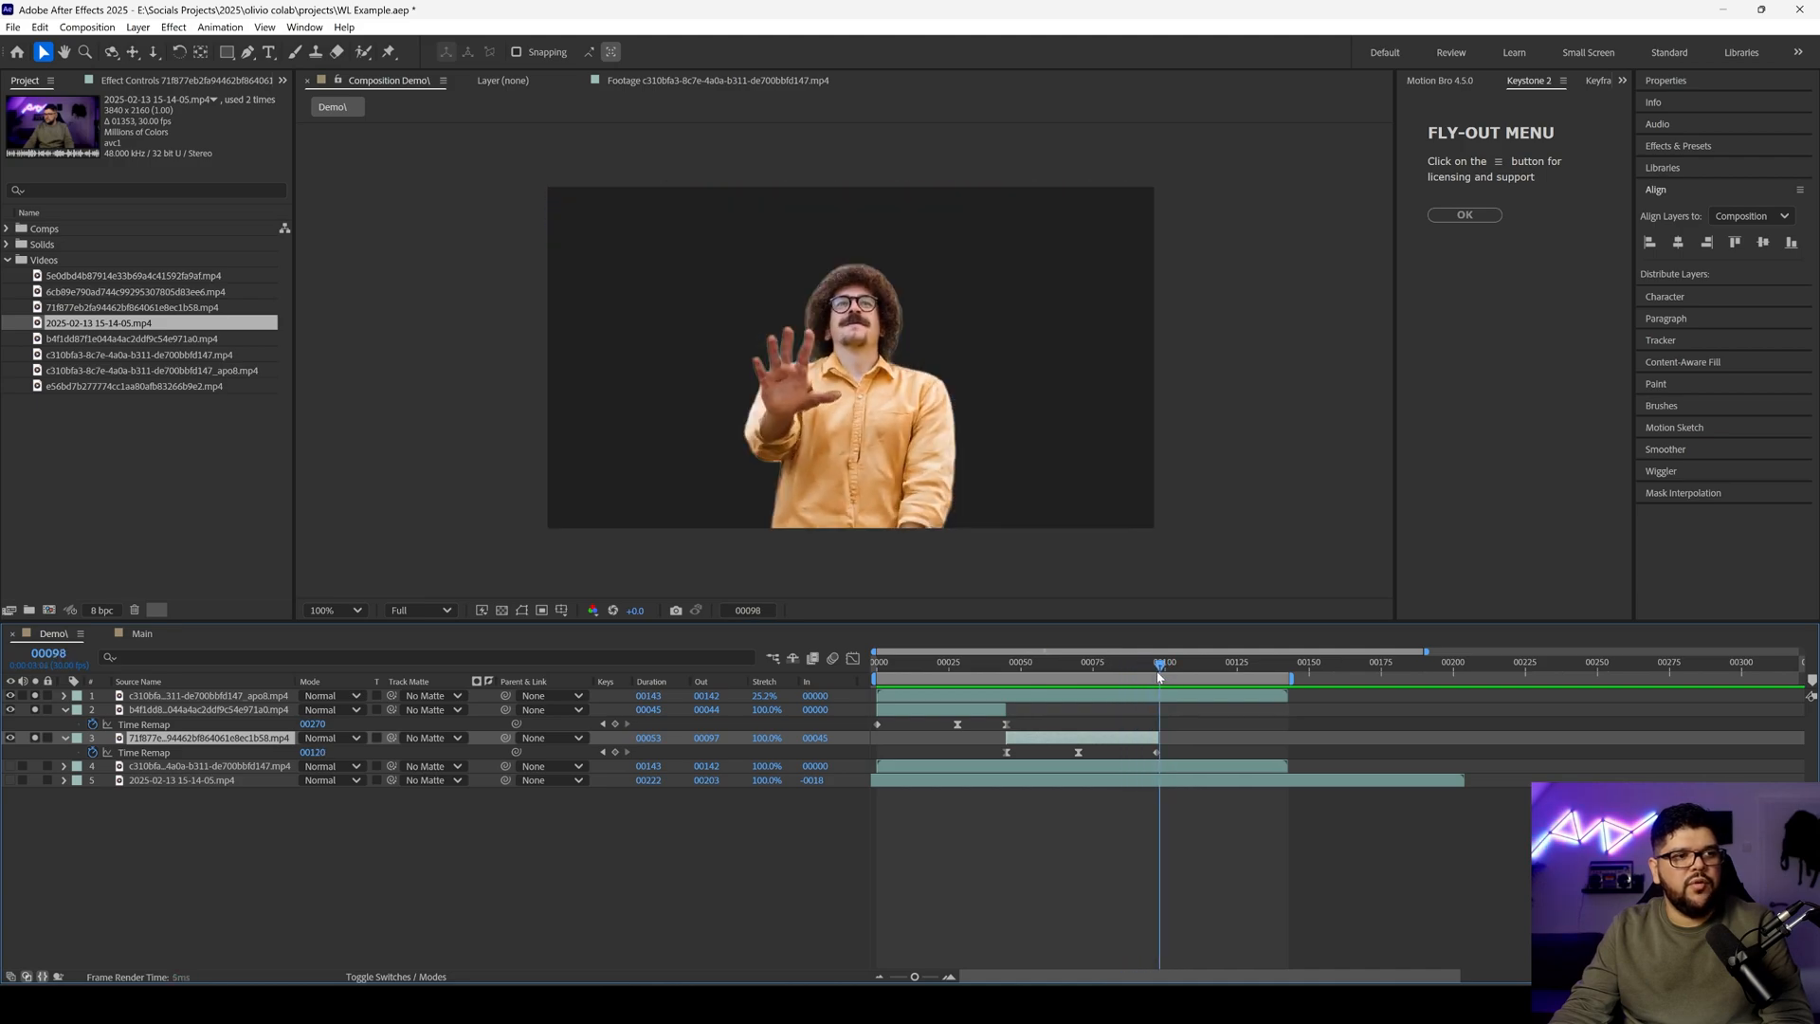
pyautogui.moveTo(1158, 671); pyautogui.dragTo(1287, 671)
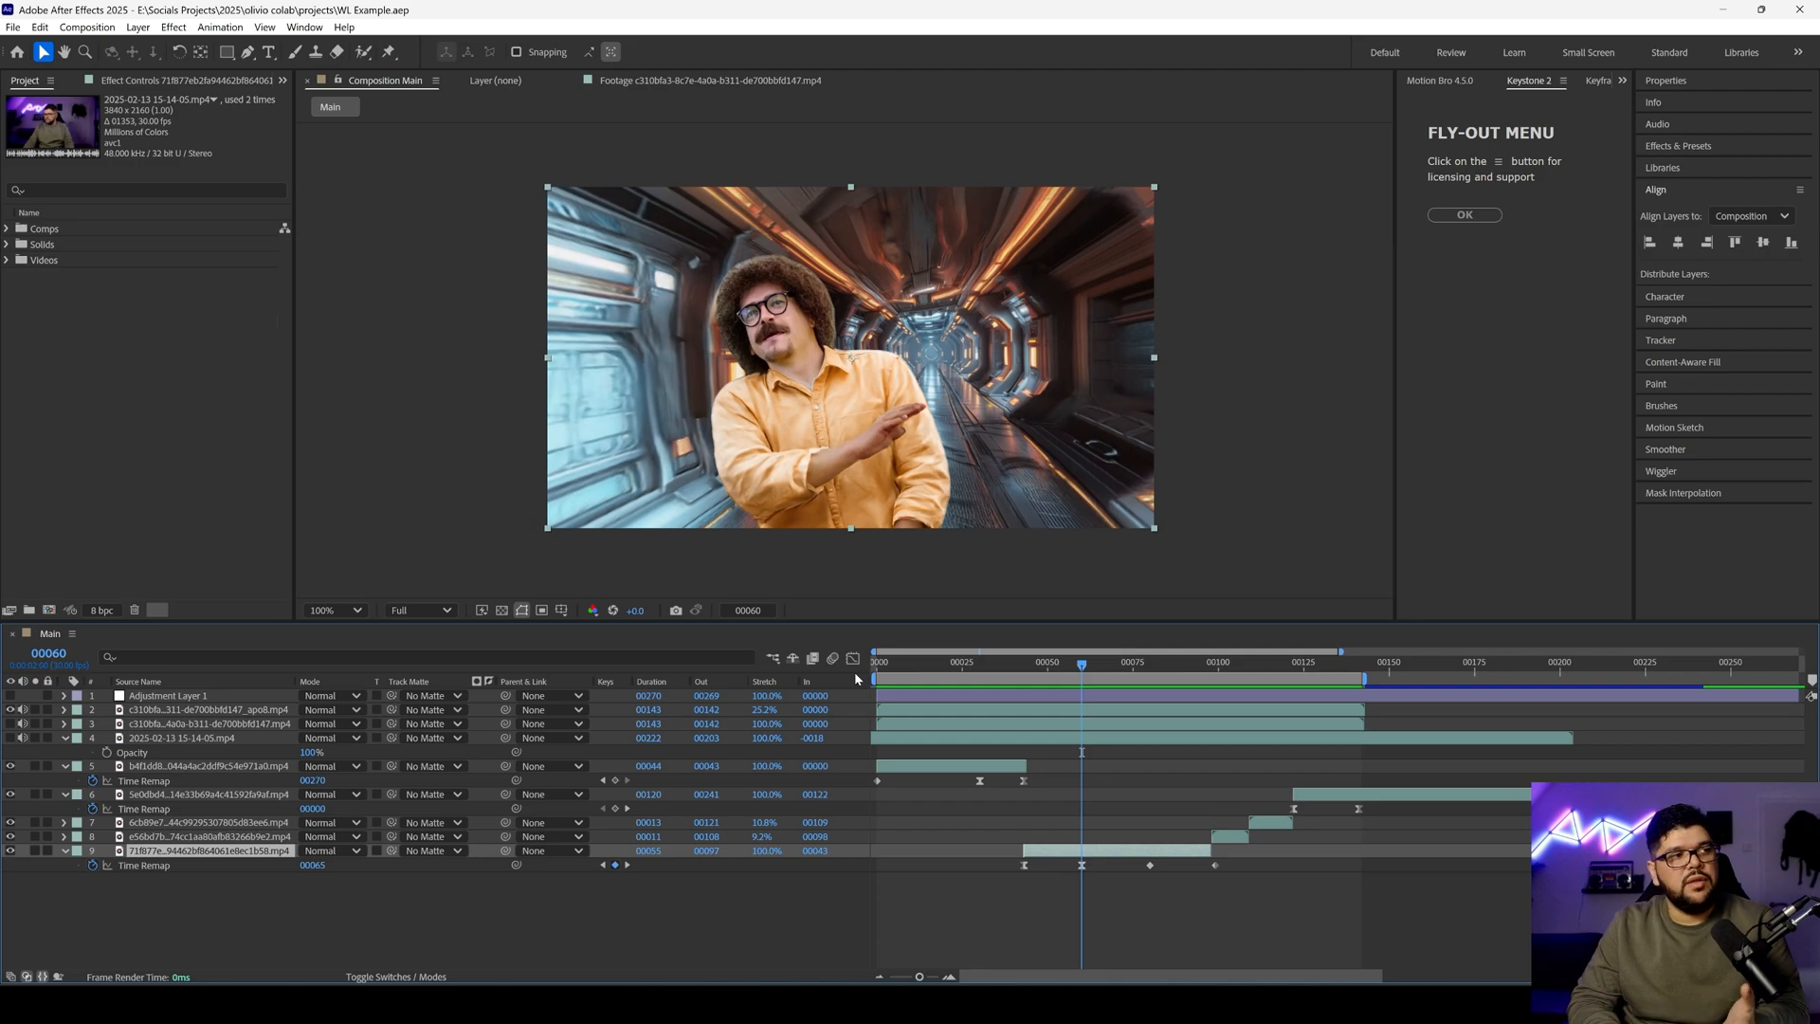
pyautogui.click(167, 695)
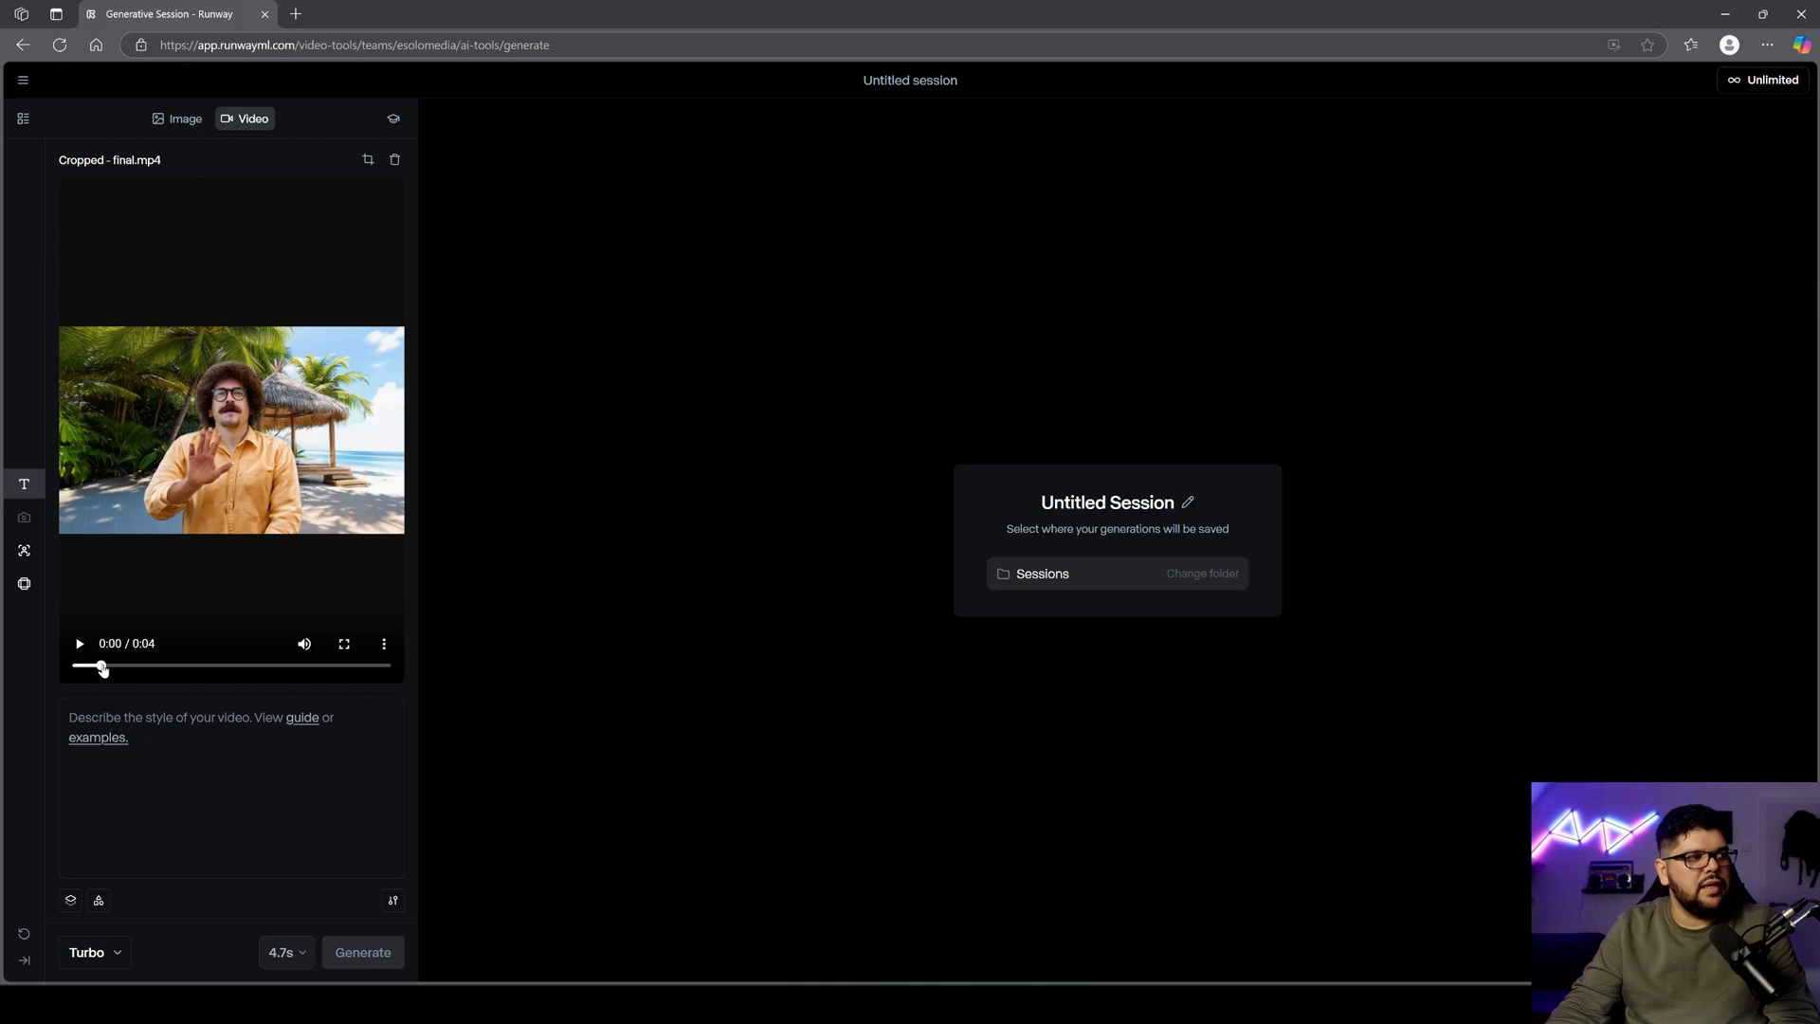
# Preview final.mp4, enter the prompt 'man at a beach', and start generating
pyautogui.moveTo(102, 666); pyautogui.dragTo(271, 665)
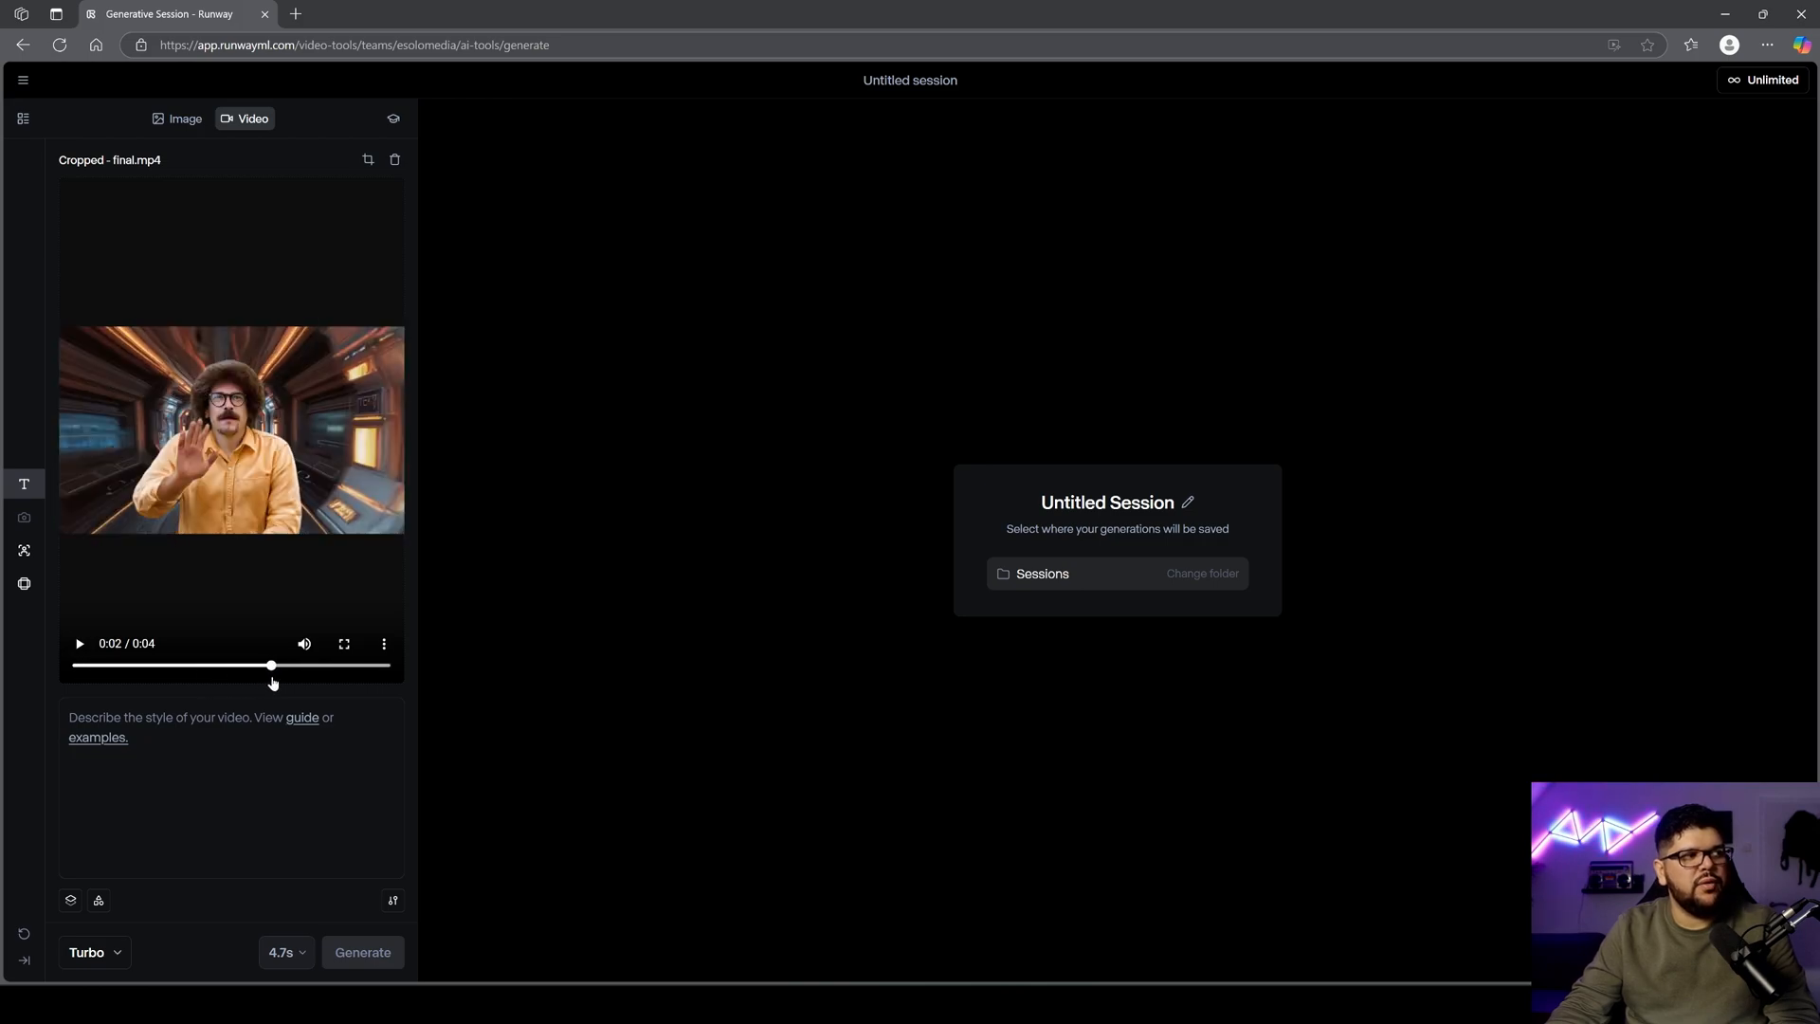
pyautogui.moveTo(269, 664); pyautogui.dragTo(319, 664)
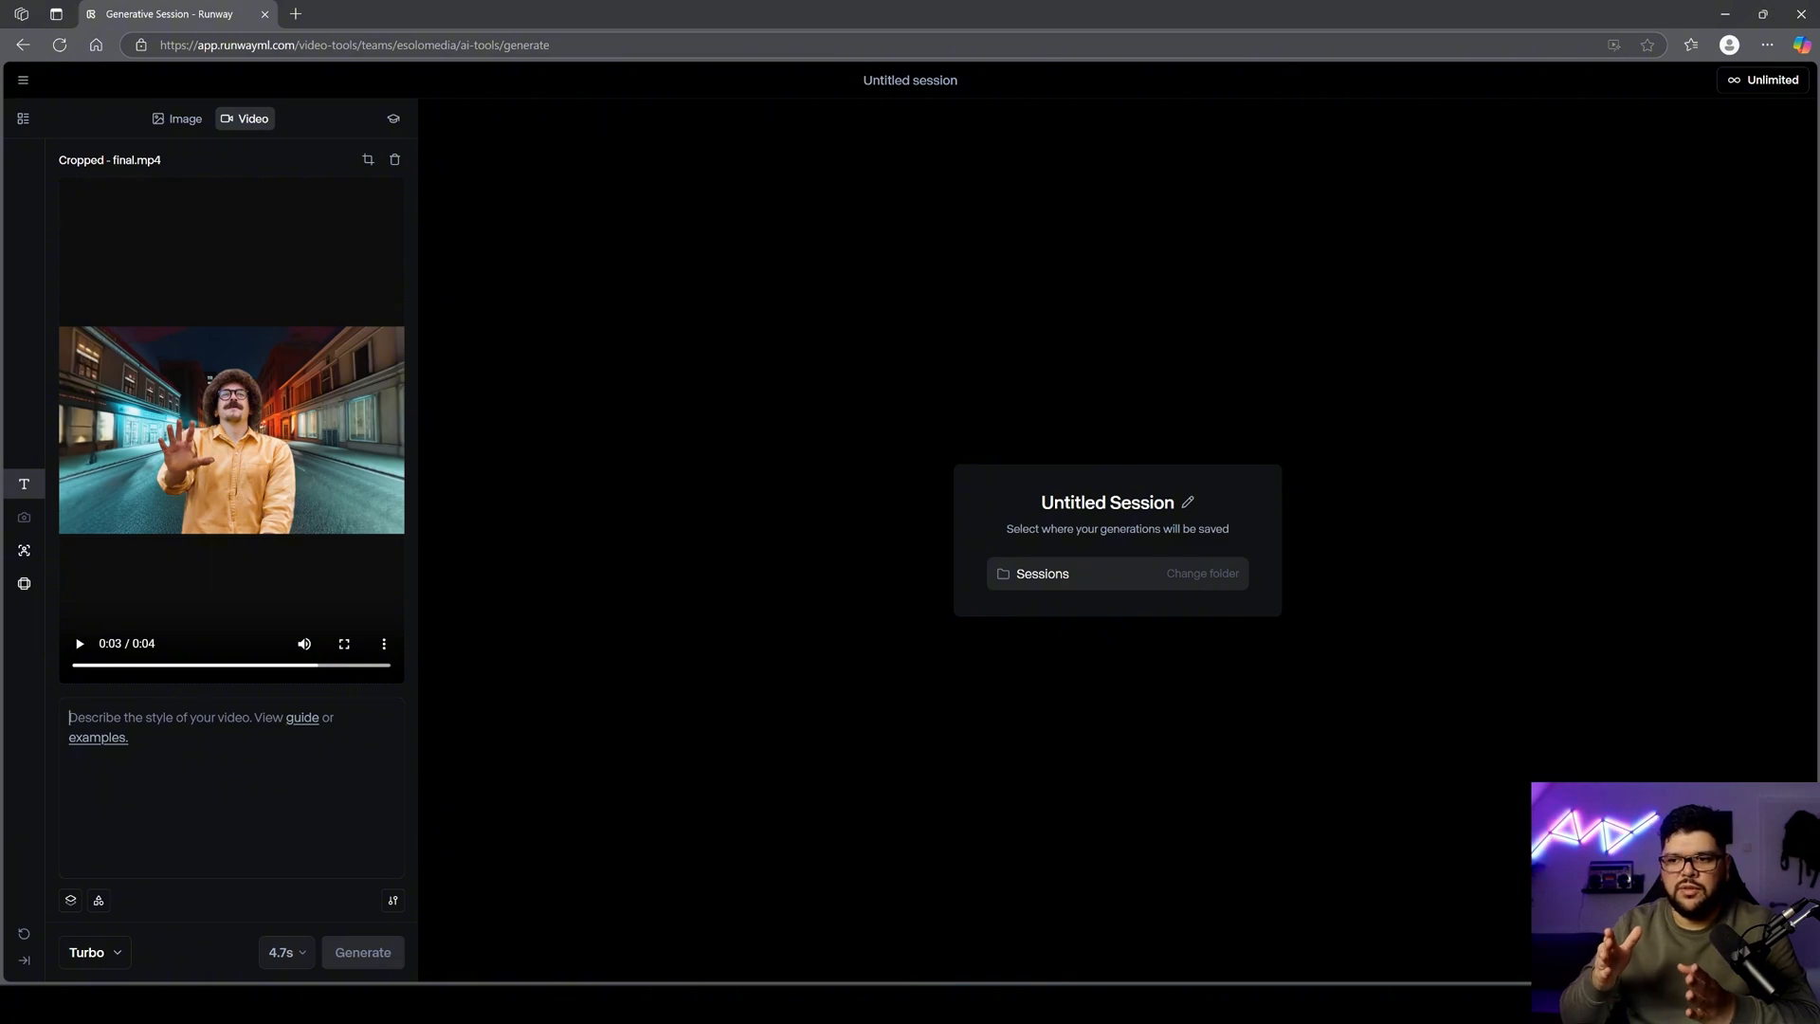
pyautogui.write('b')
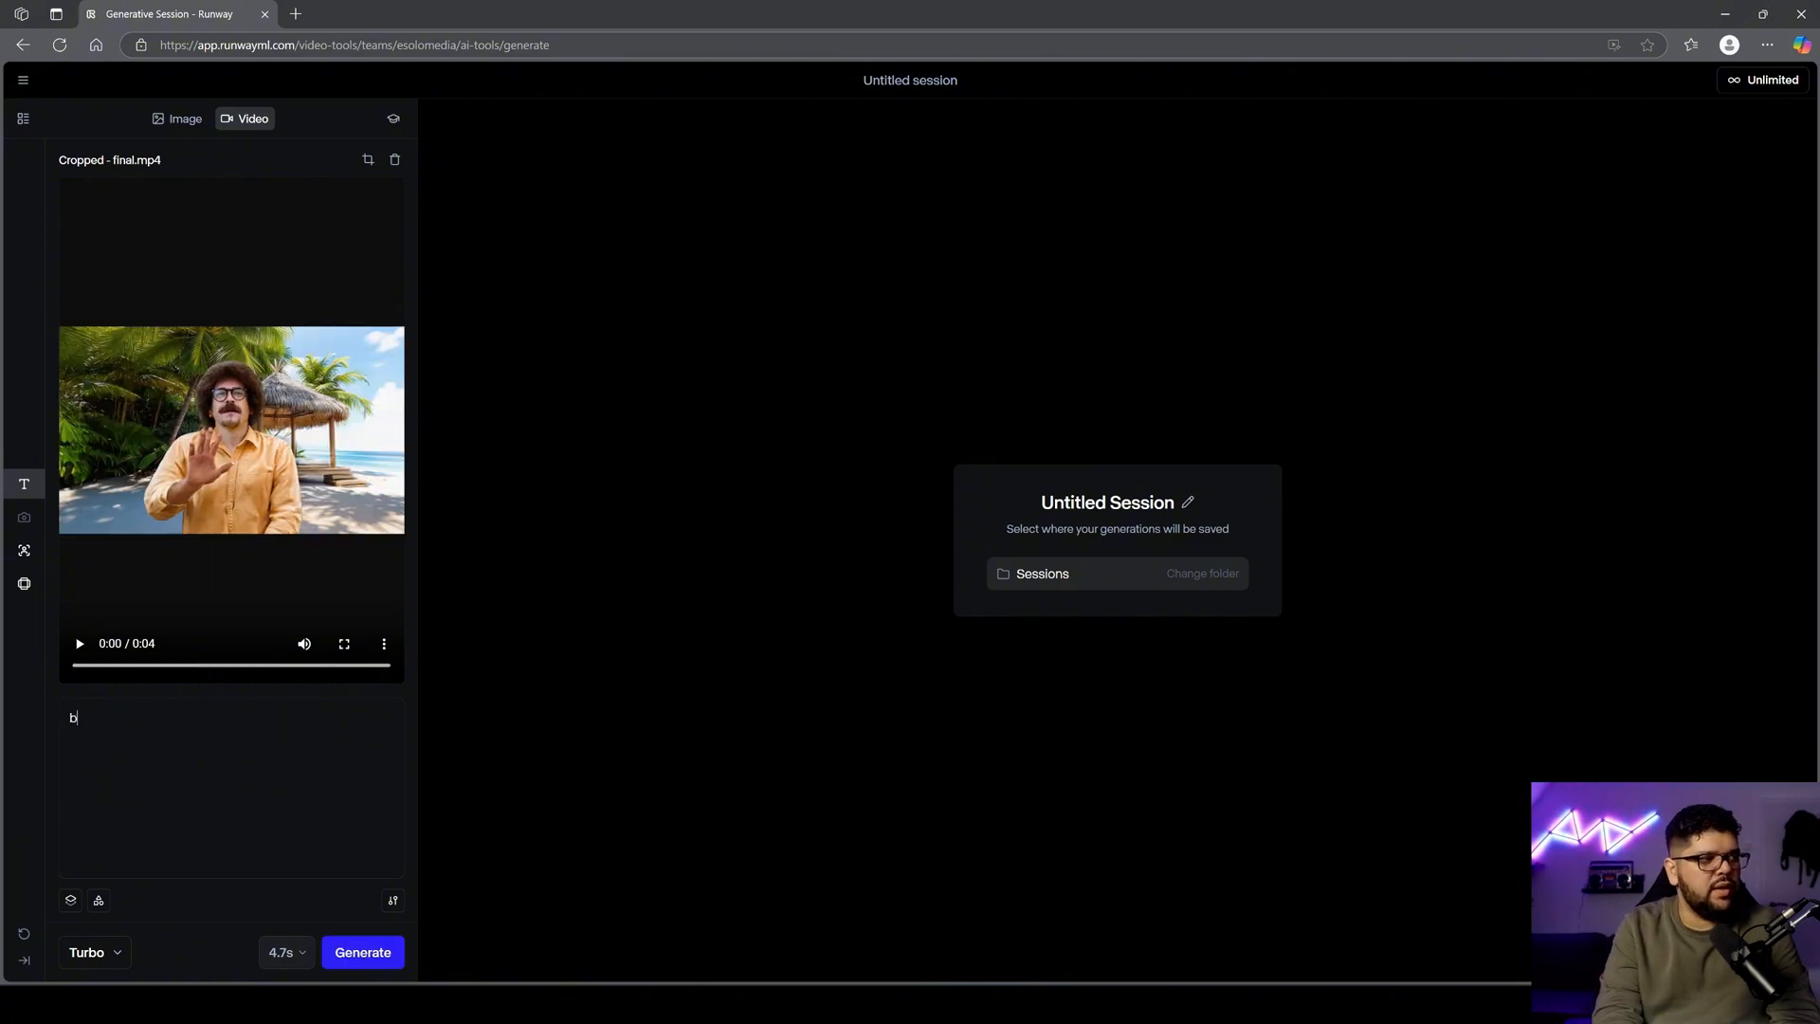
pyautogui.write('man at a b')
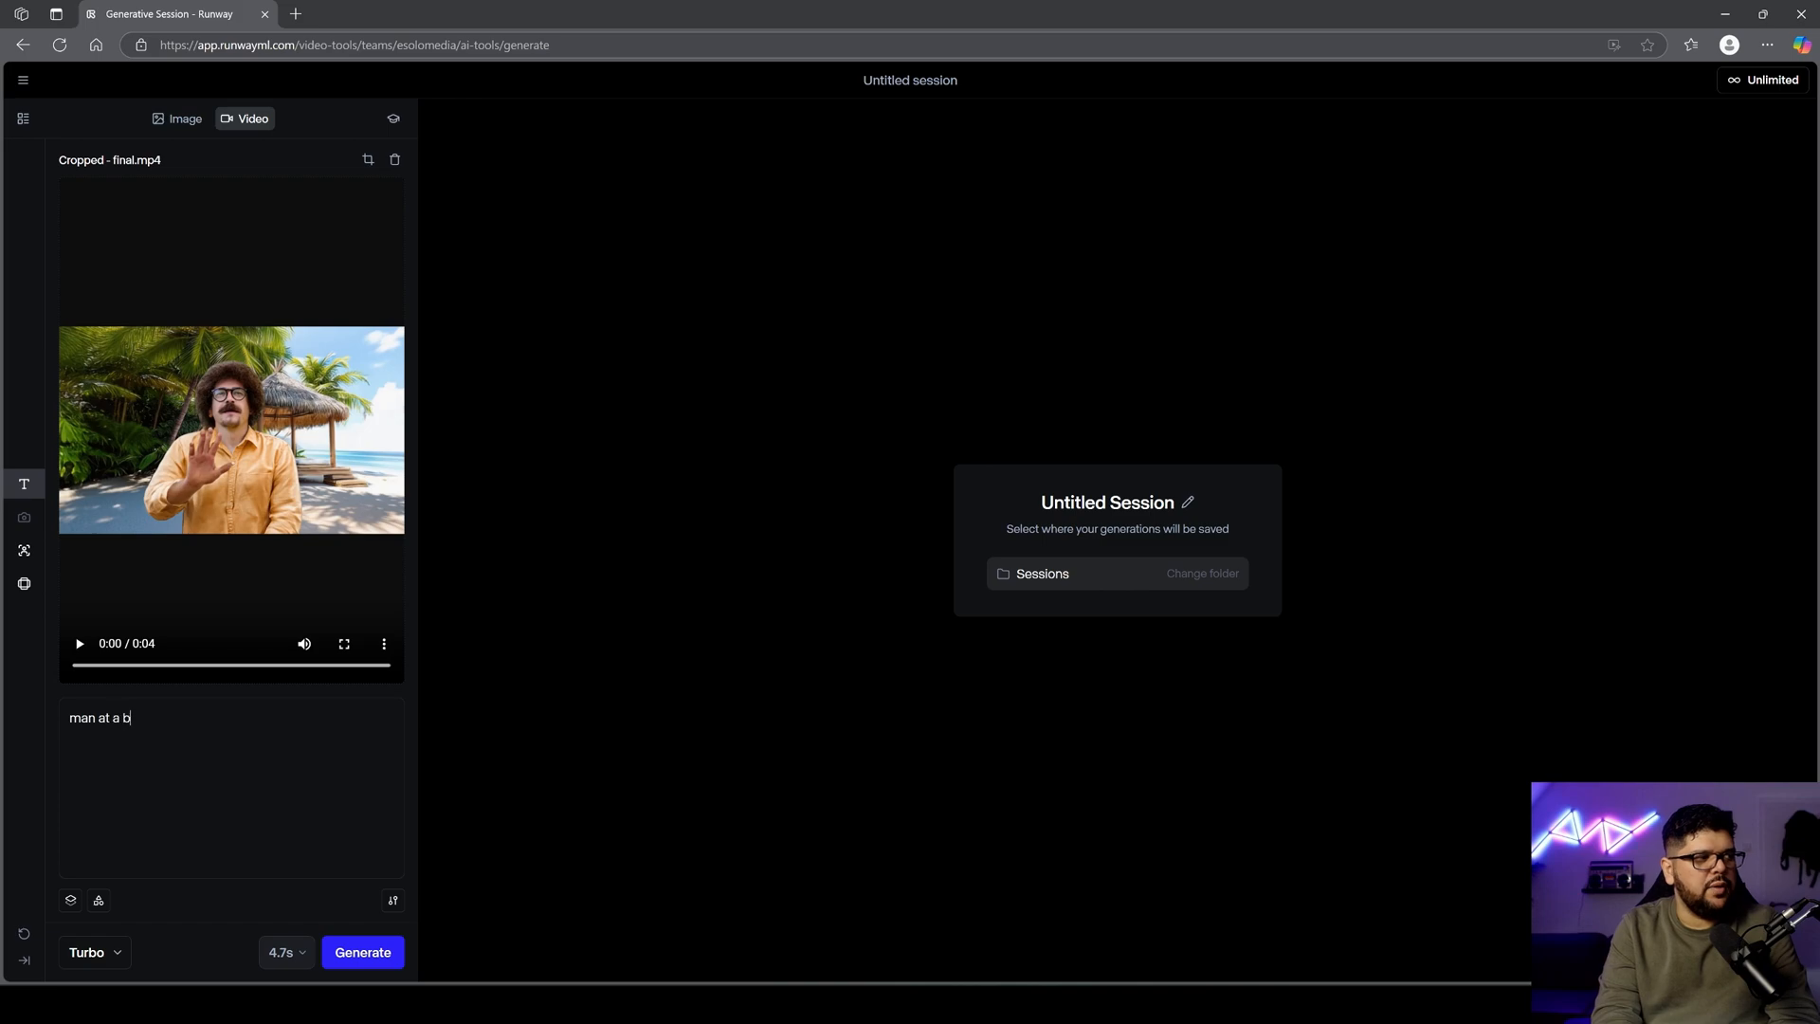
pyautogui.write('each')
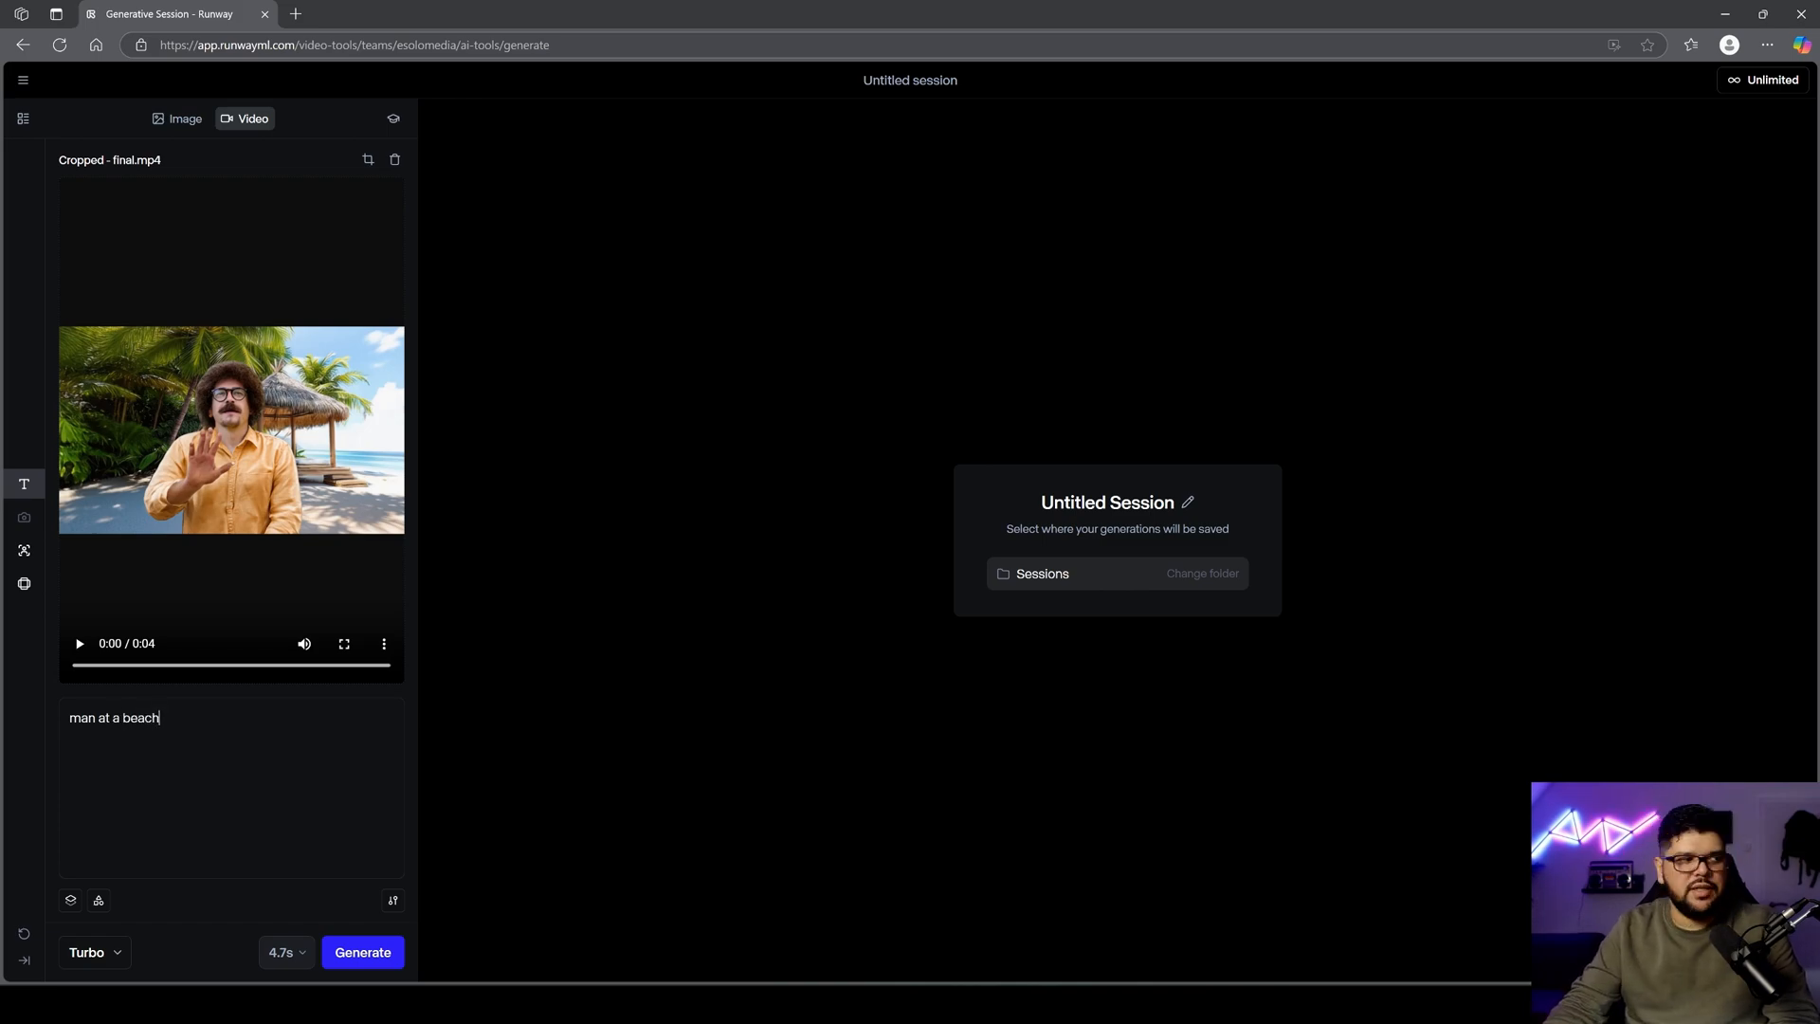
pyautogui.click(362, 952)
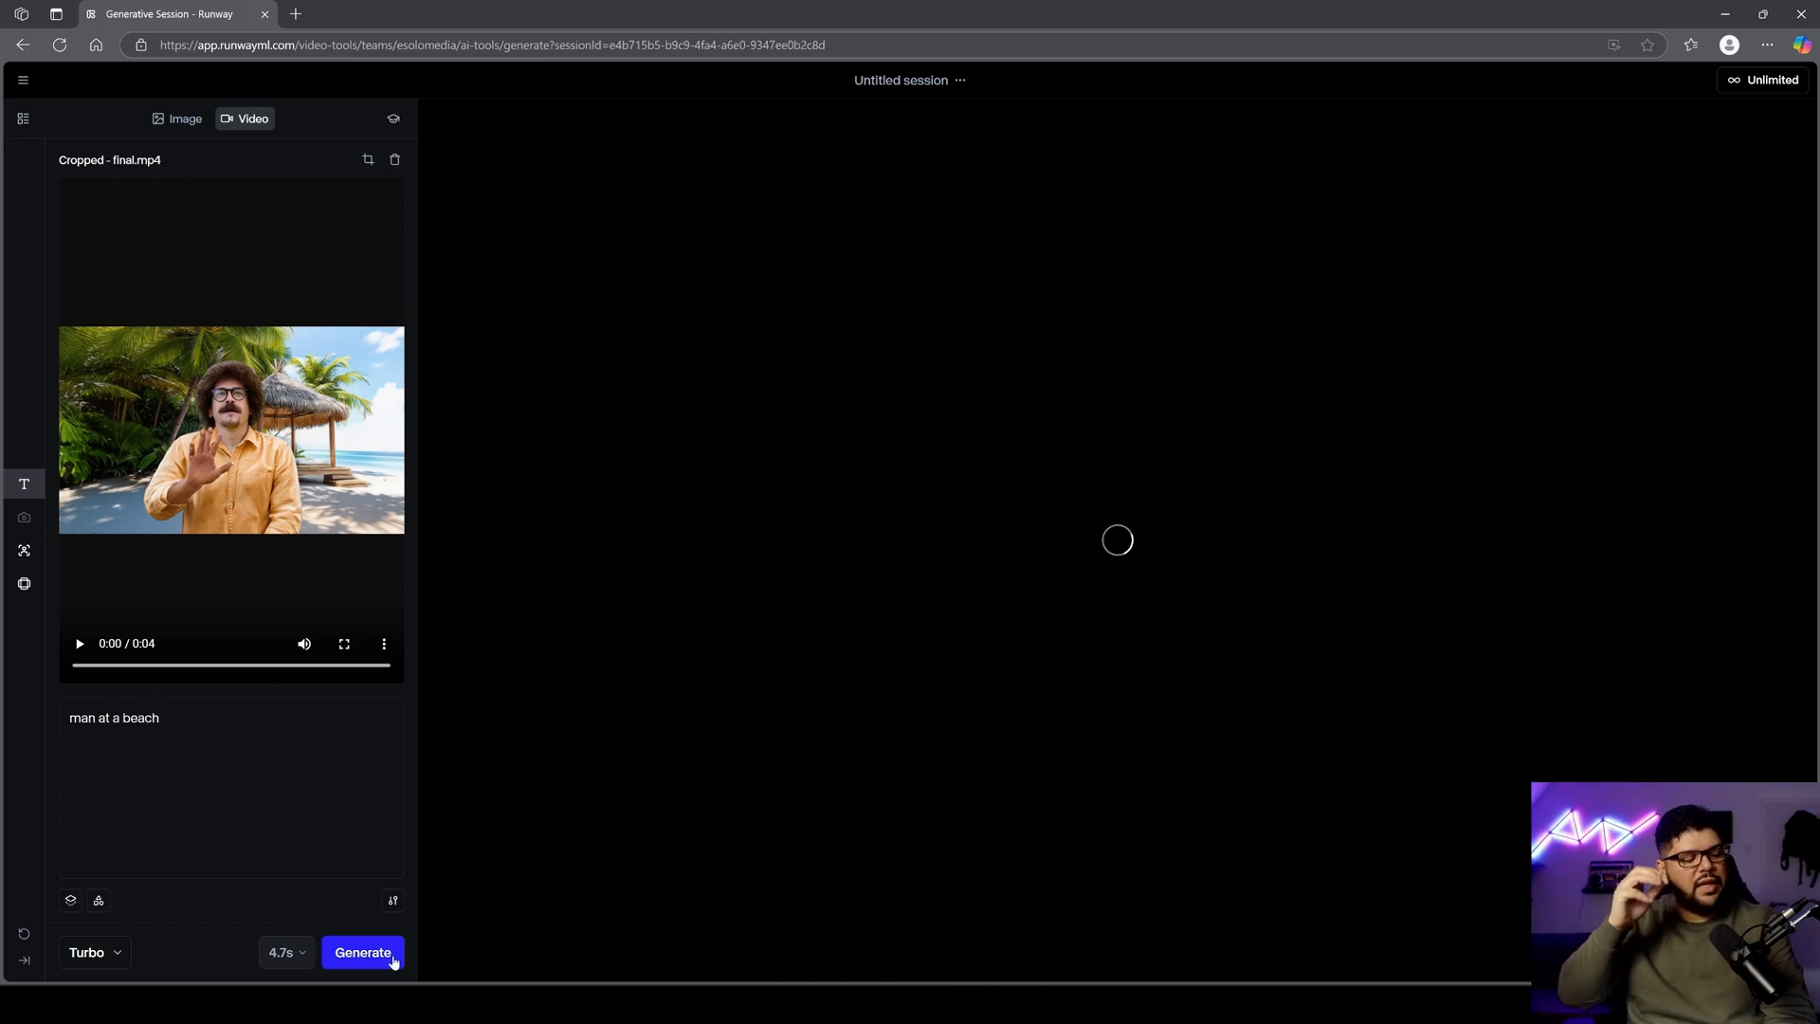
# Generate the Gen-3 Alpha Turbo 'man at a beach' video and review the result
pyautogui.click(363, 952)
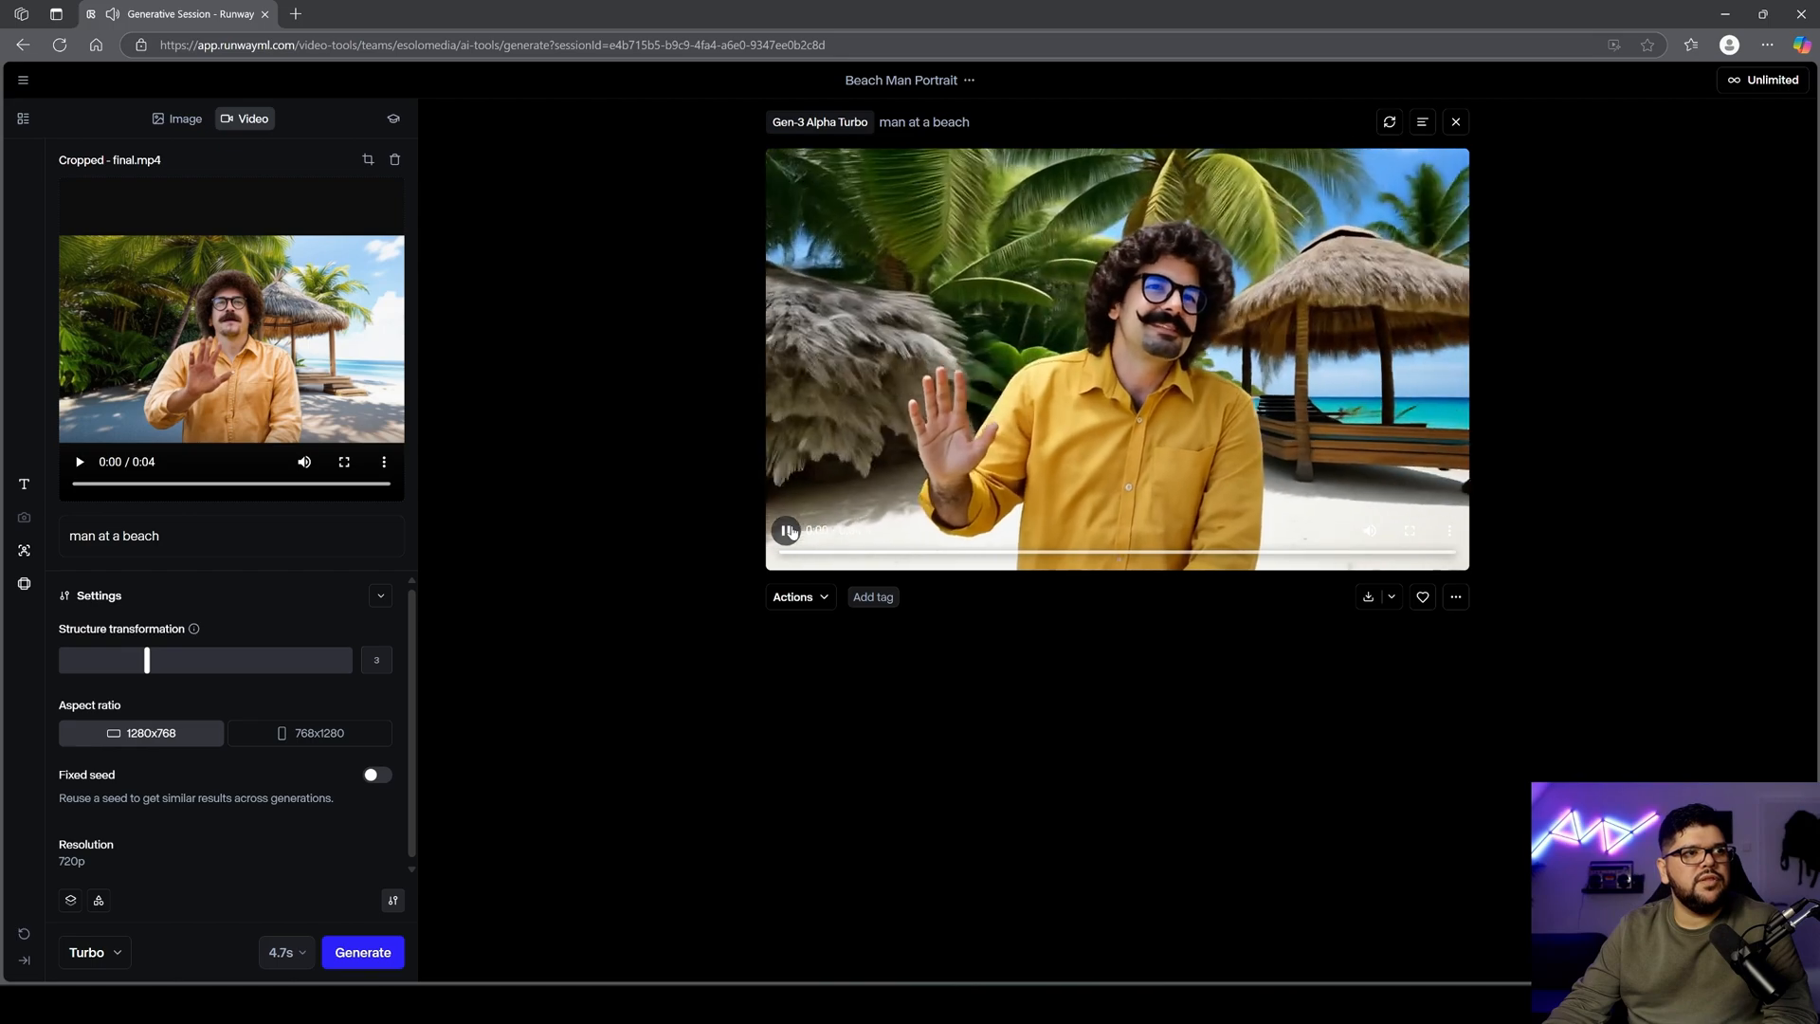
# Play the generated beach video and raise Structure transformation from 3 to 4
pyautogui.click(787, 531)
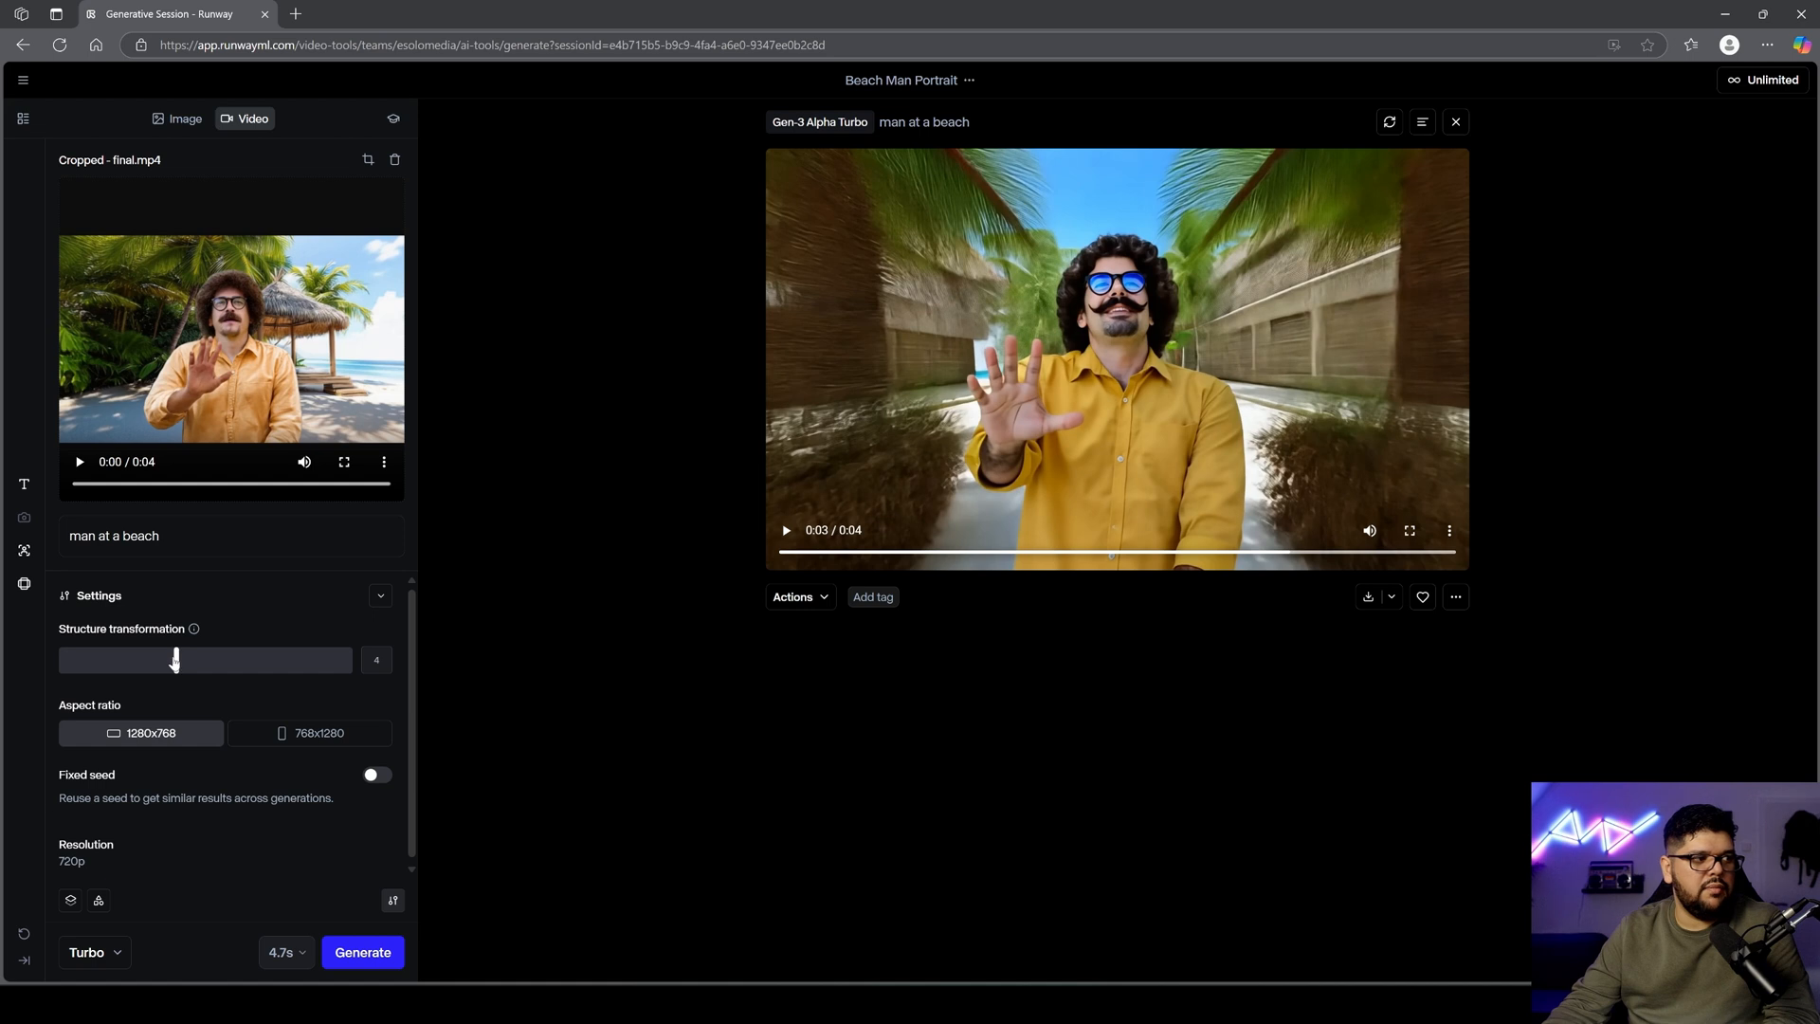
pyautogui.click(362, 951)
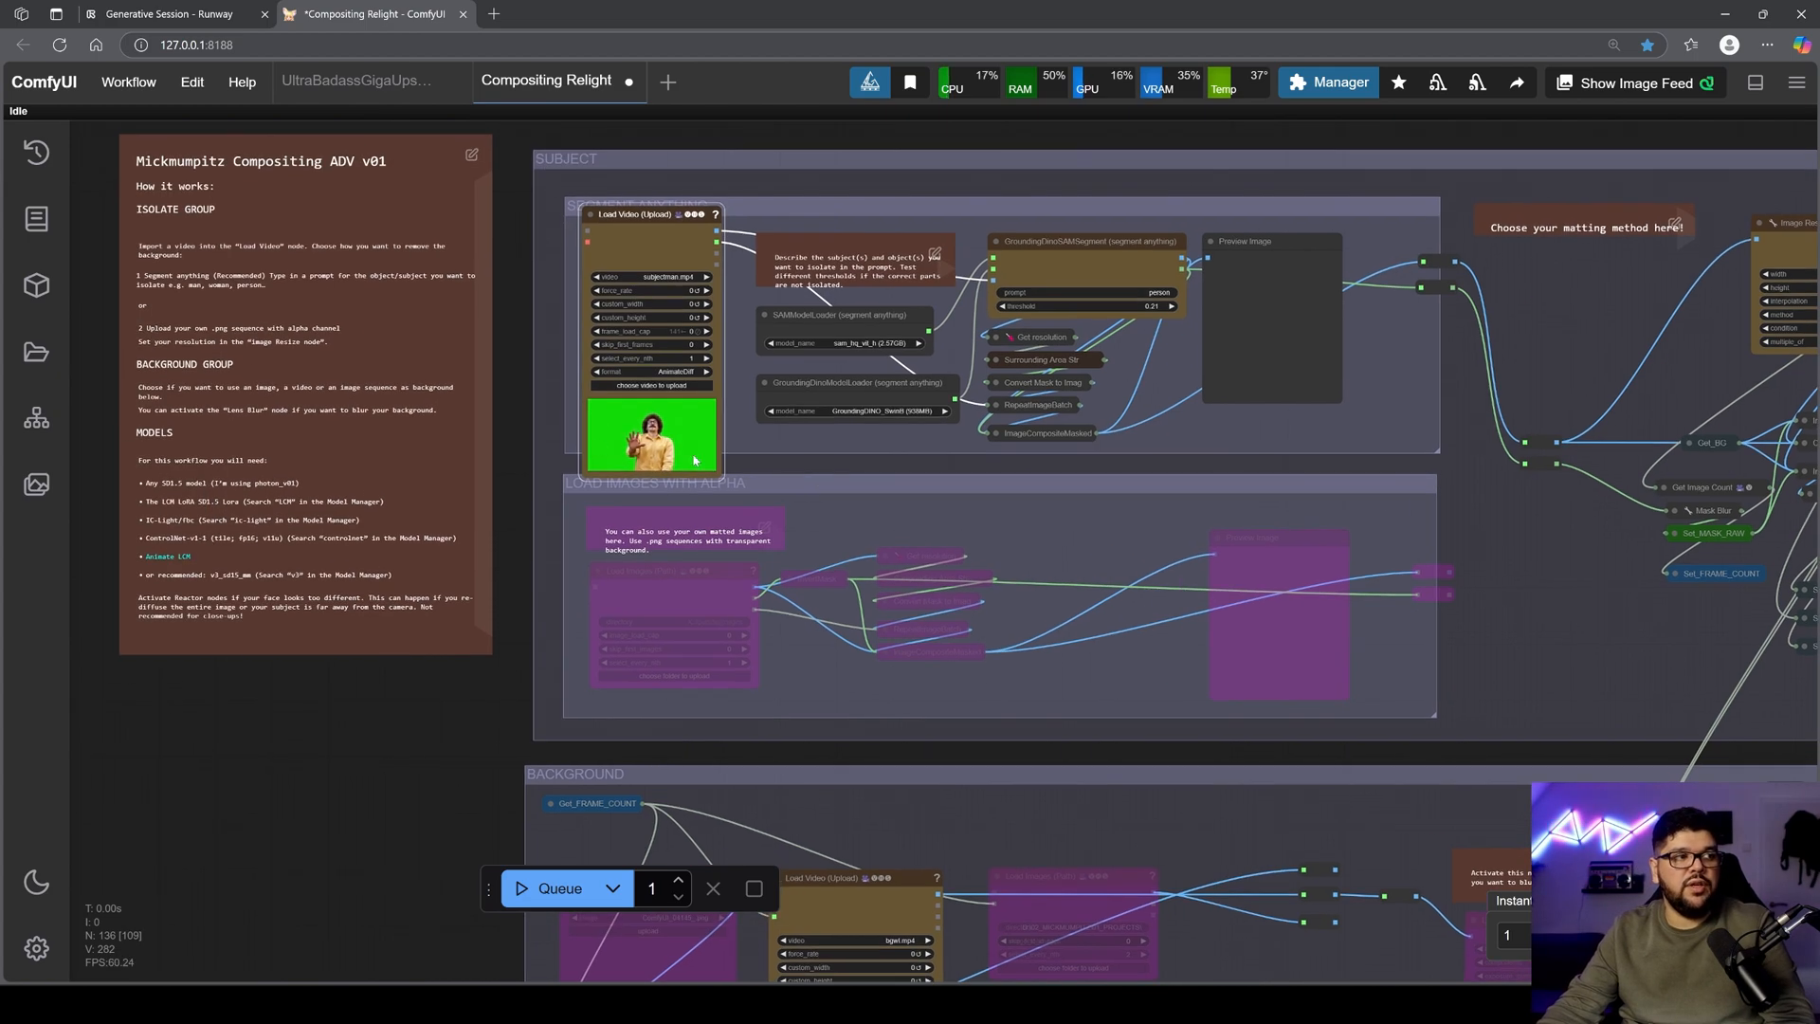
# Zoom out over the Compositing Relight graph and queue the workflow run
pyautogui.scroll(-3)
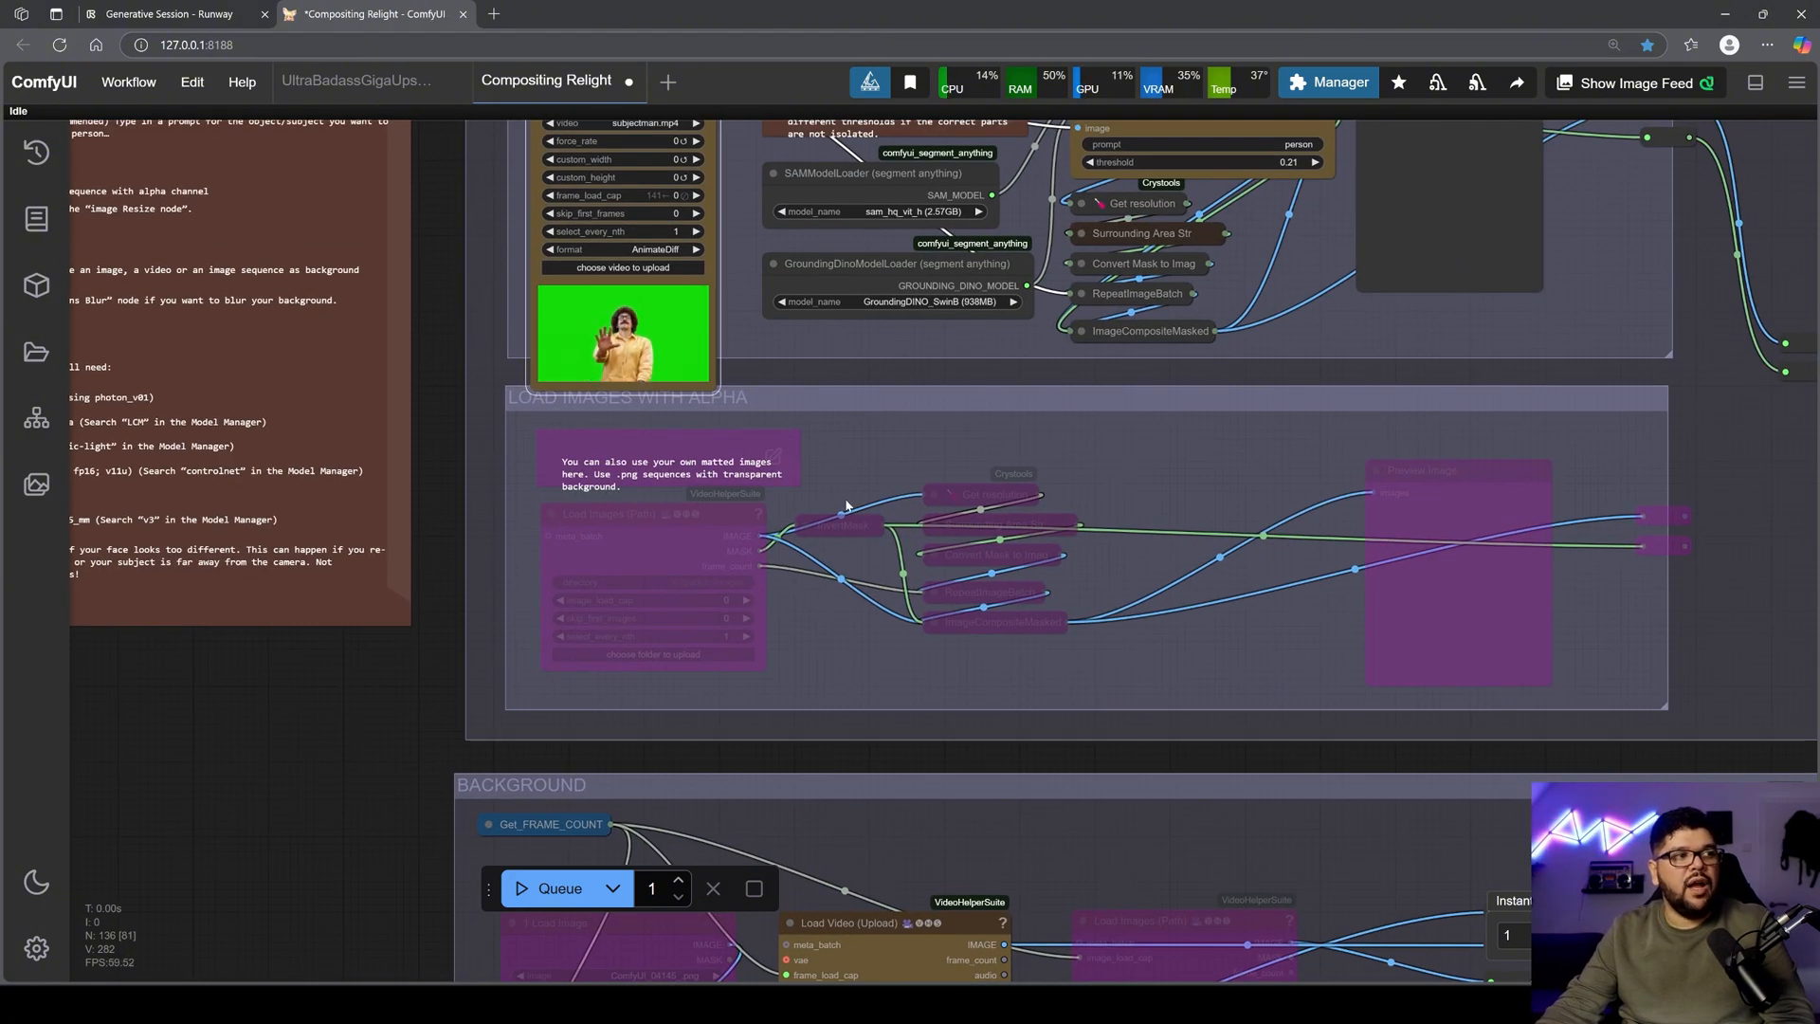
pyautogui.moveTo(884, 478)
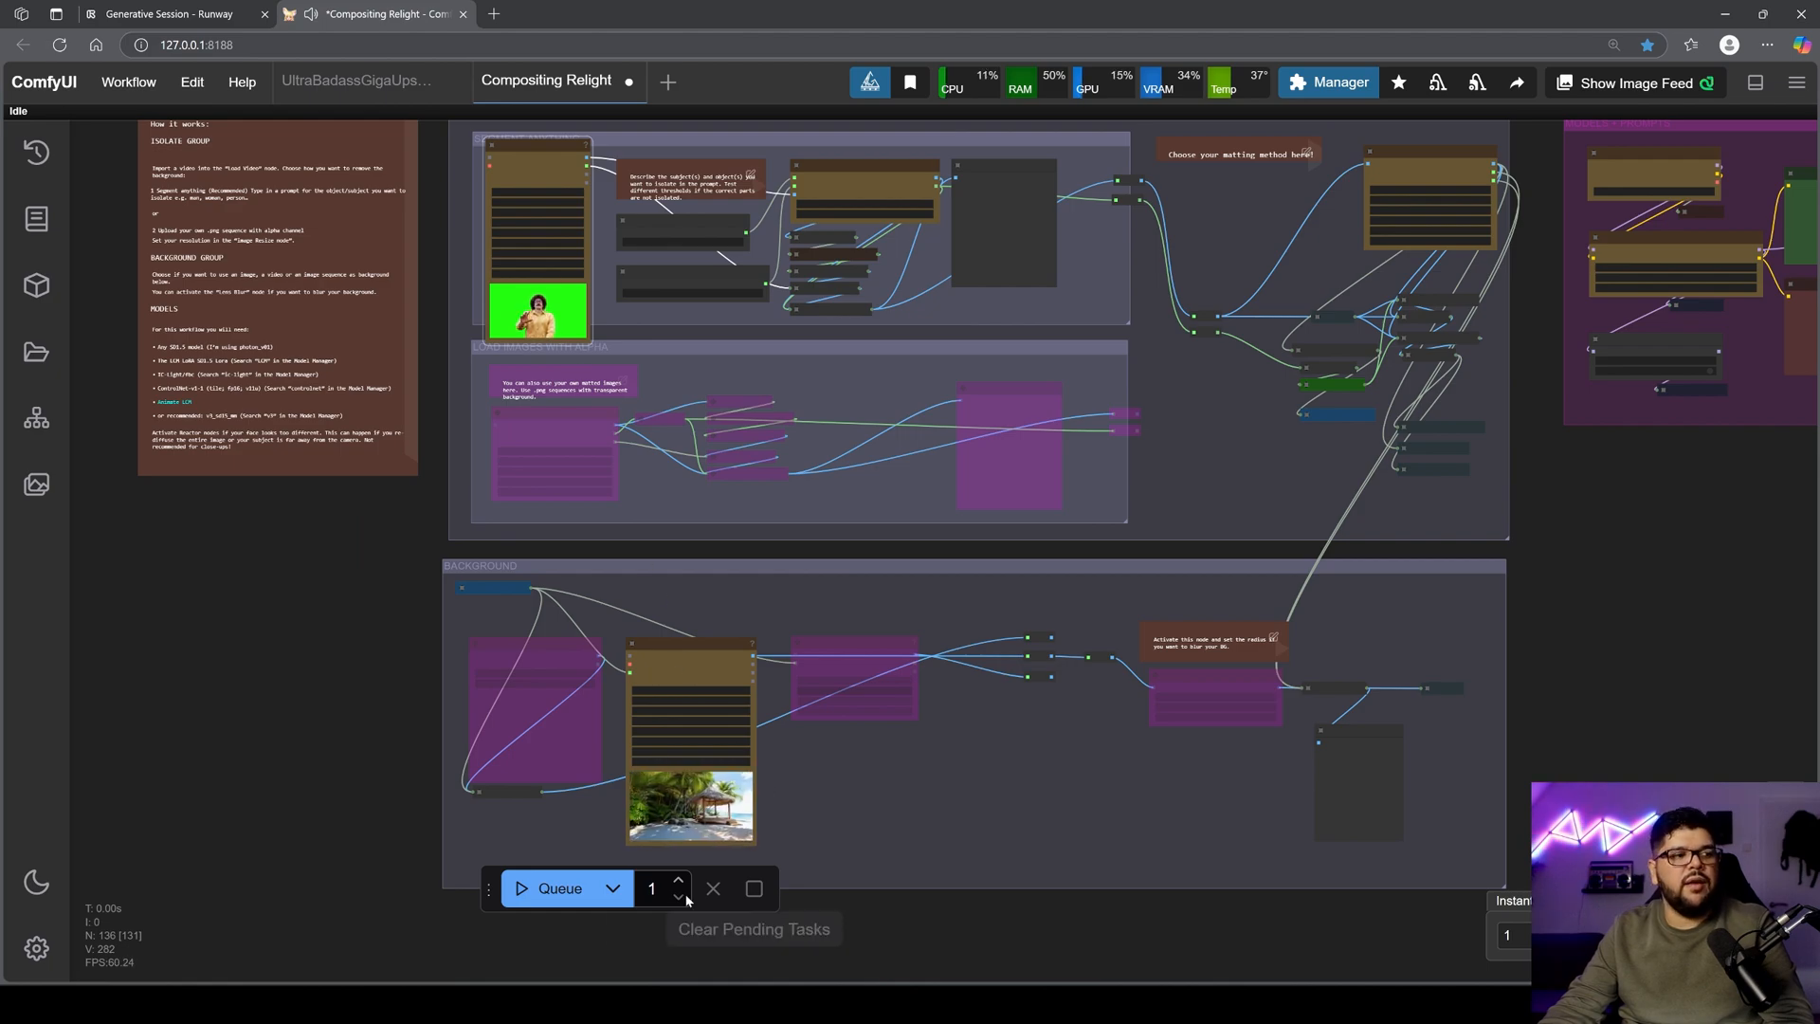
pyautogui.click(558, 888)
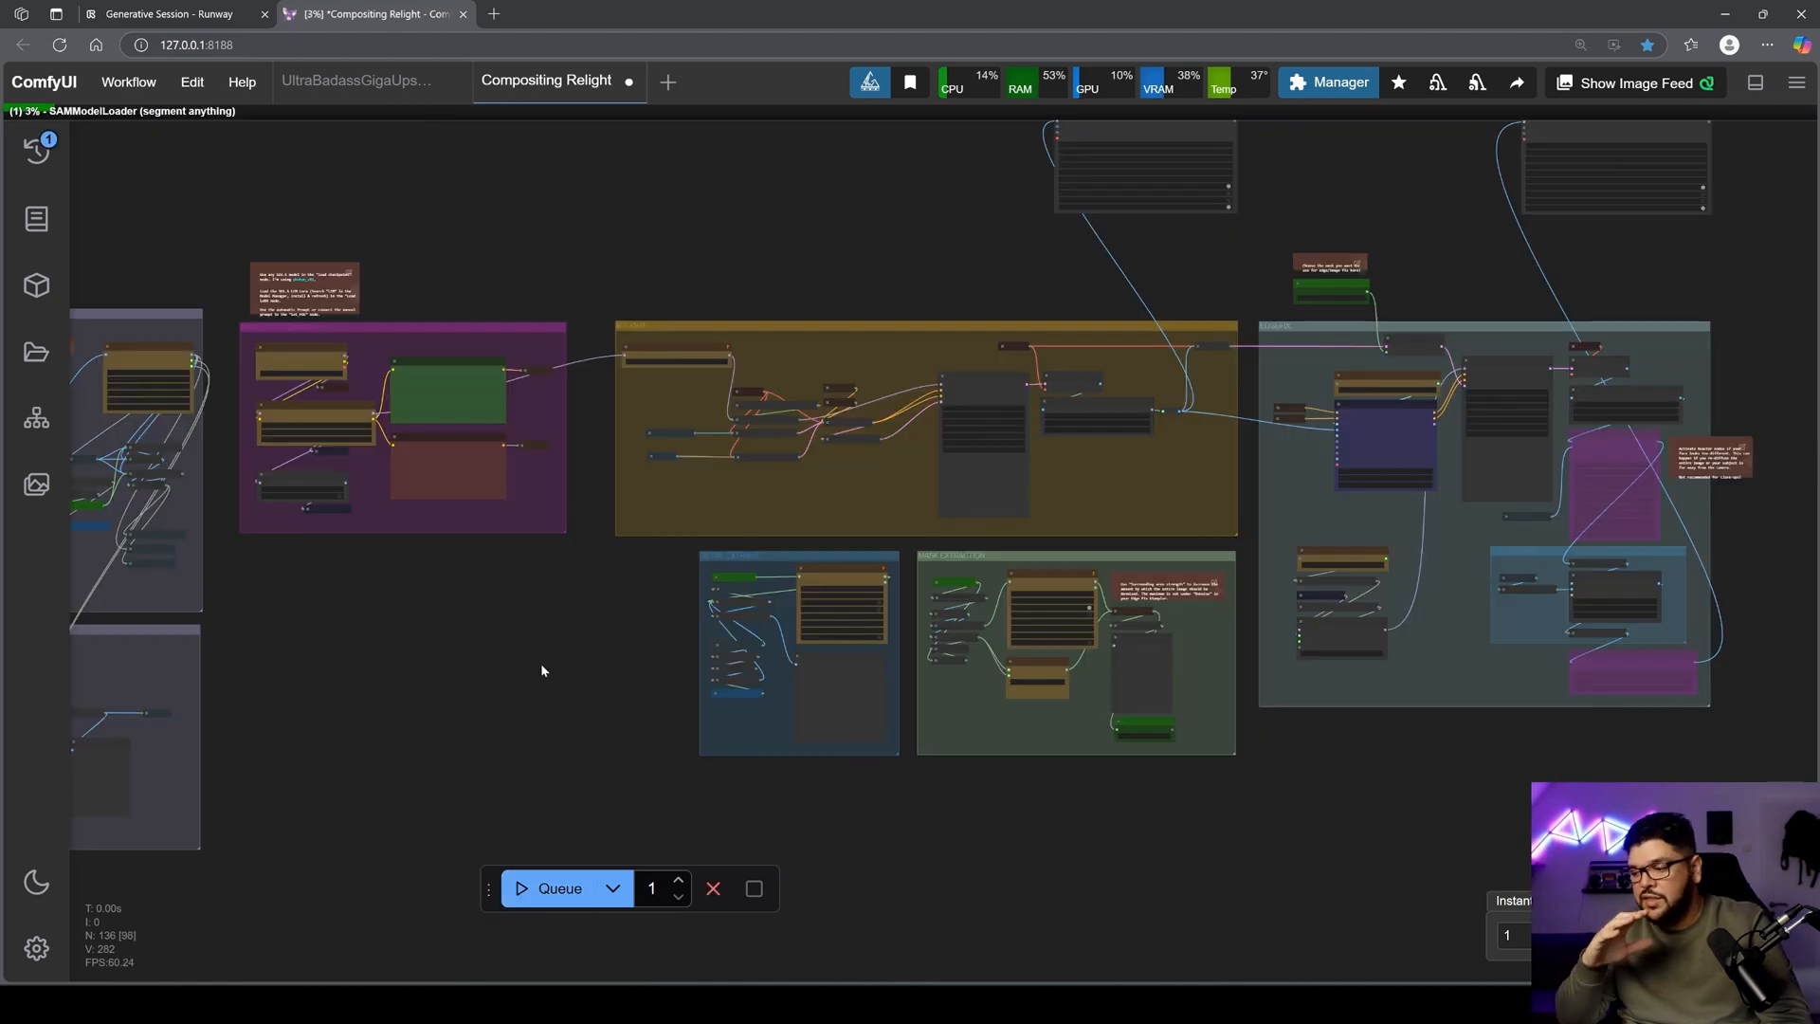